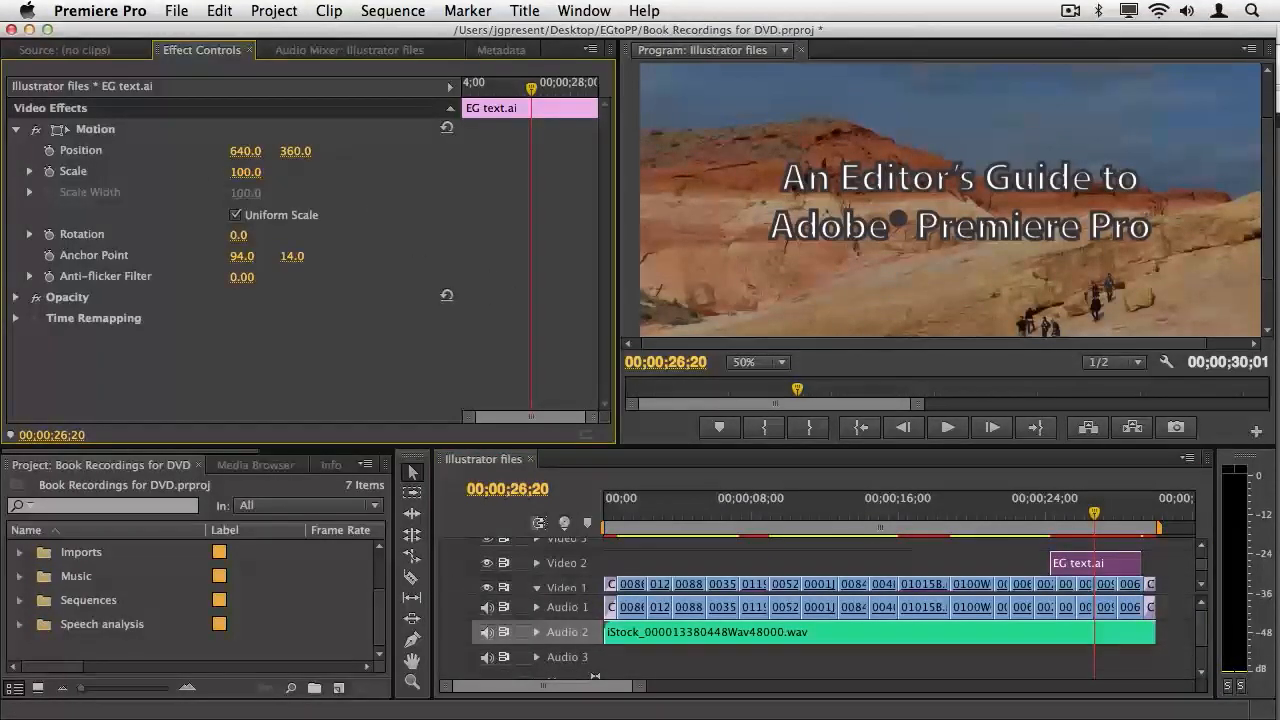
Scale the EG text.ai title to 67 in Effect Controls and bring up its timeline clip's context menu.
type("406.0")
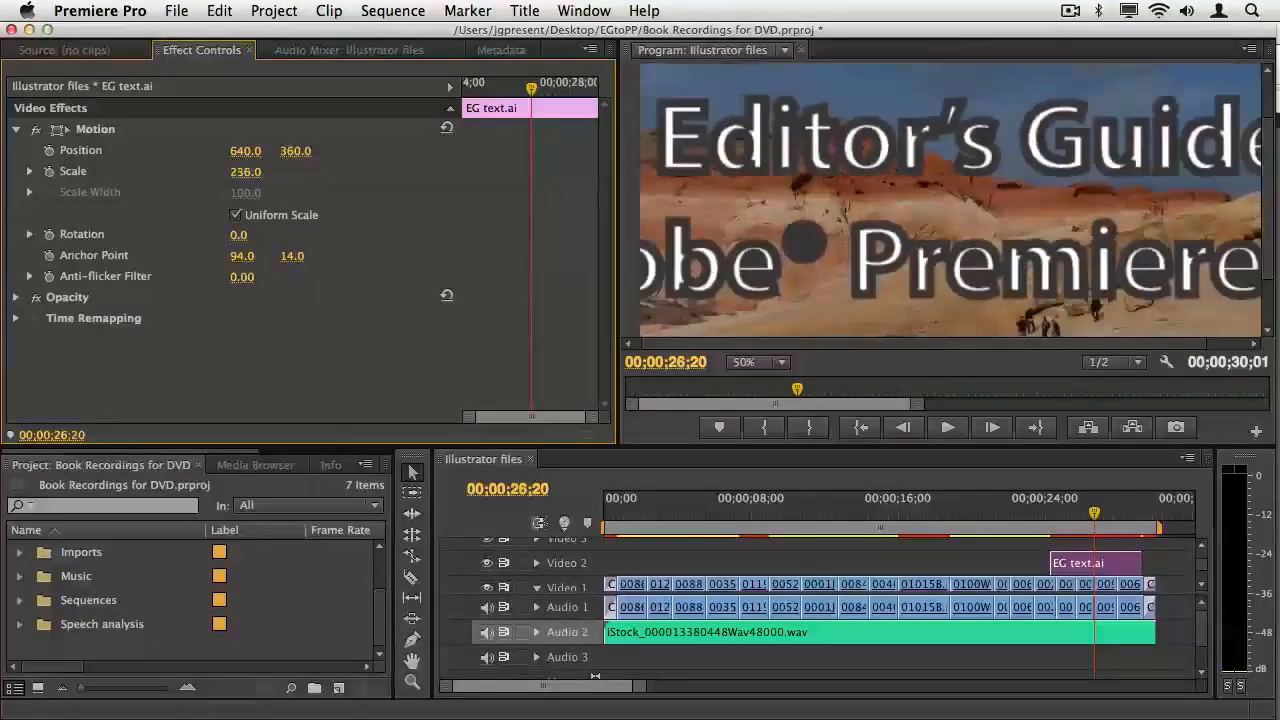
type("65.0")
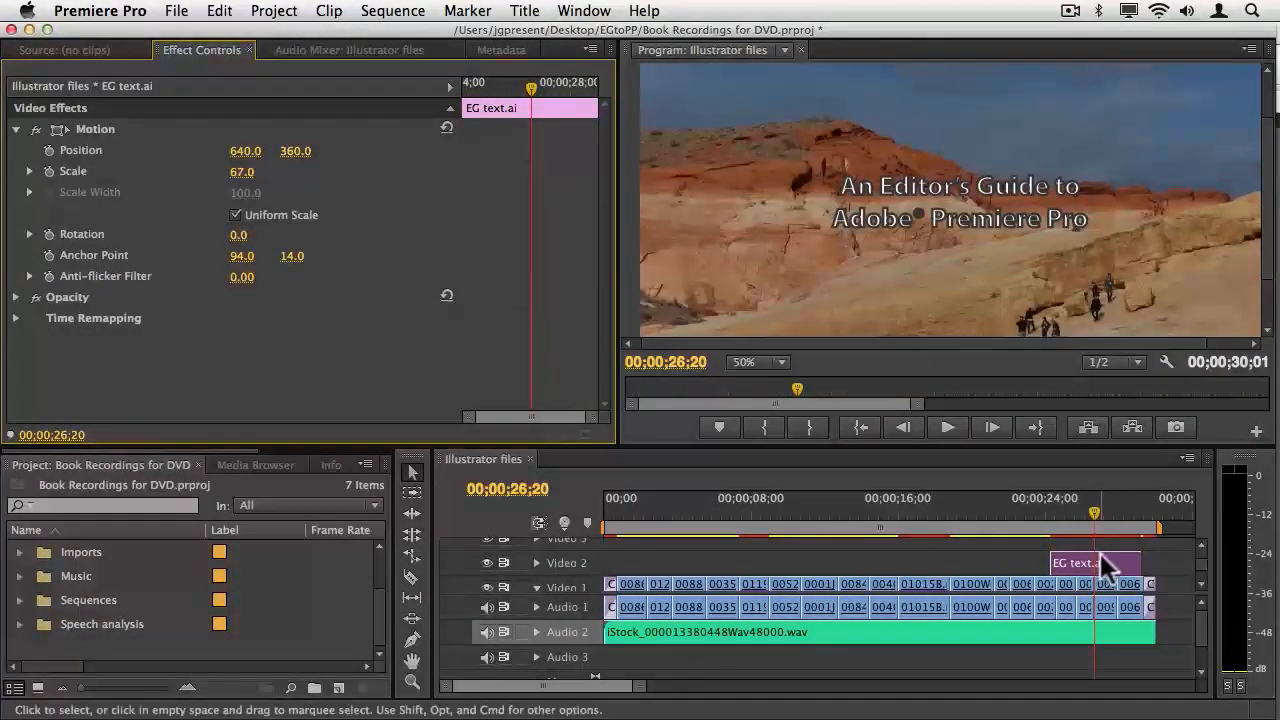
right_click(1100, 567)
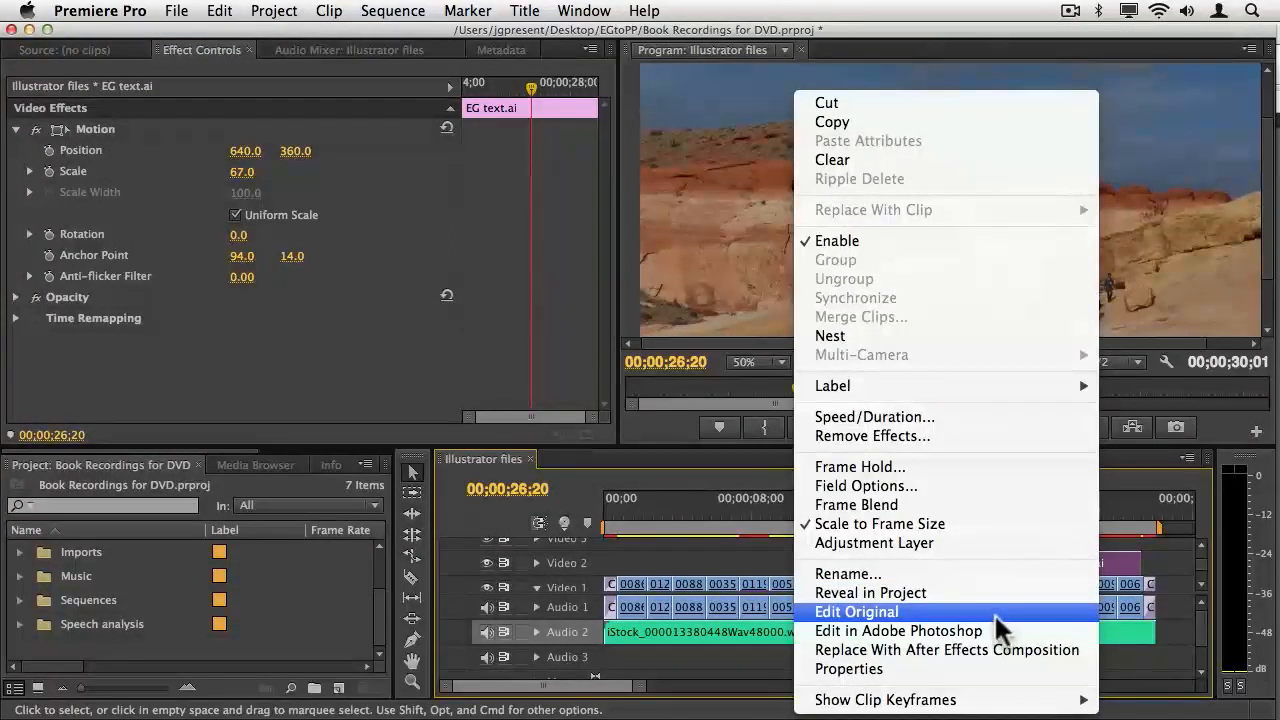
left_click(856, 612)
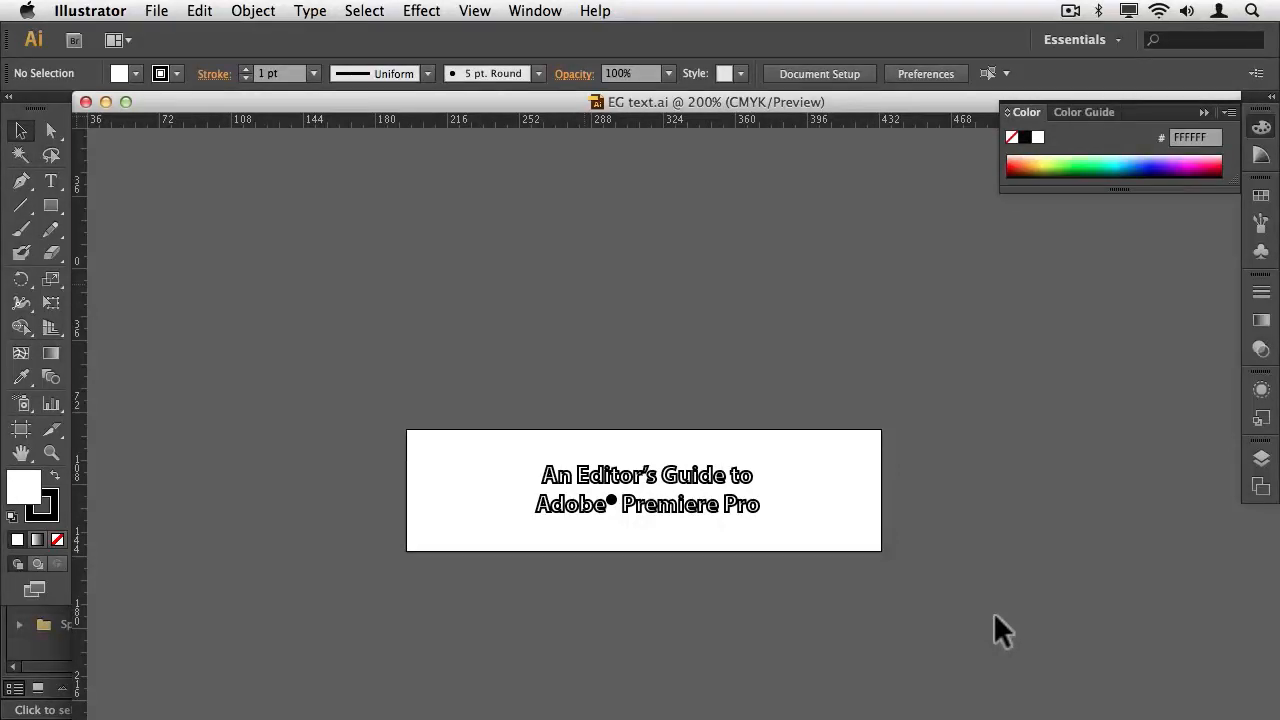
mouse_move(210, 140)
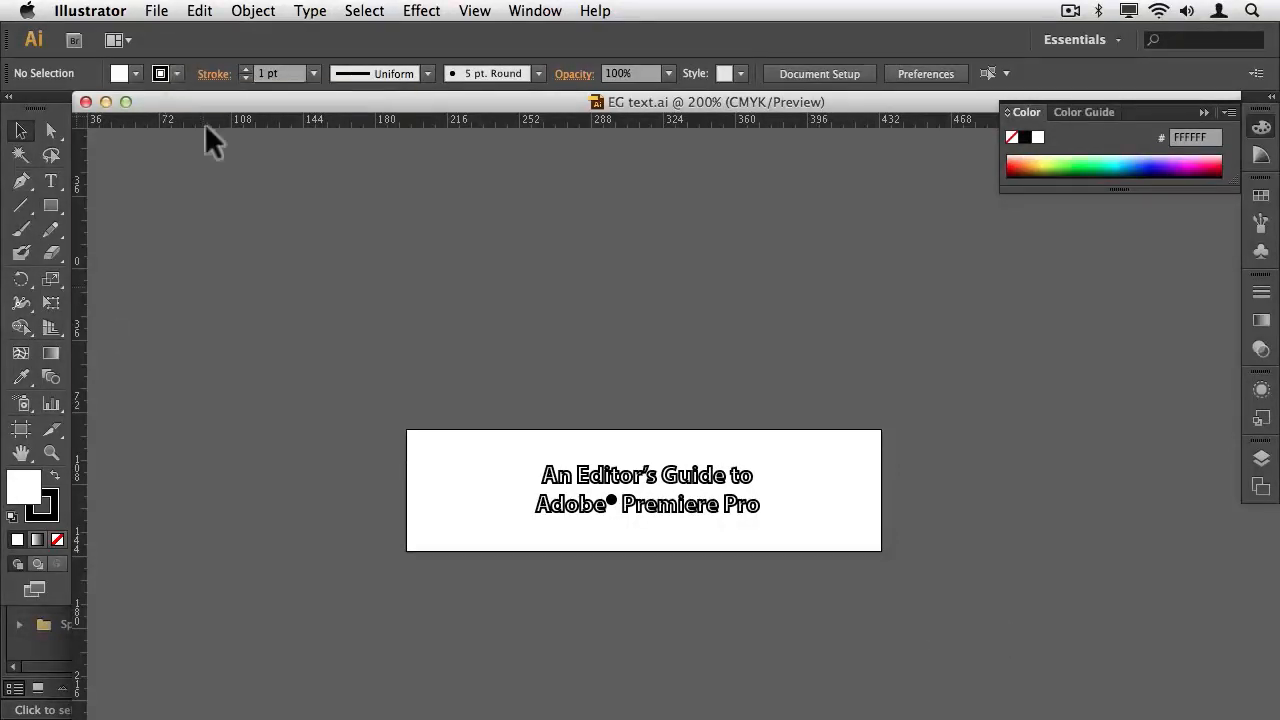
mouse_move(146, 13)
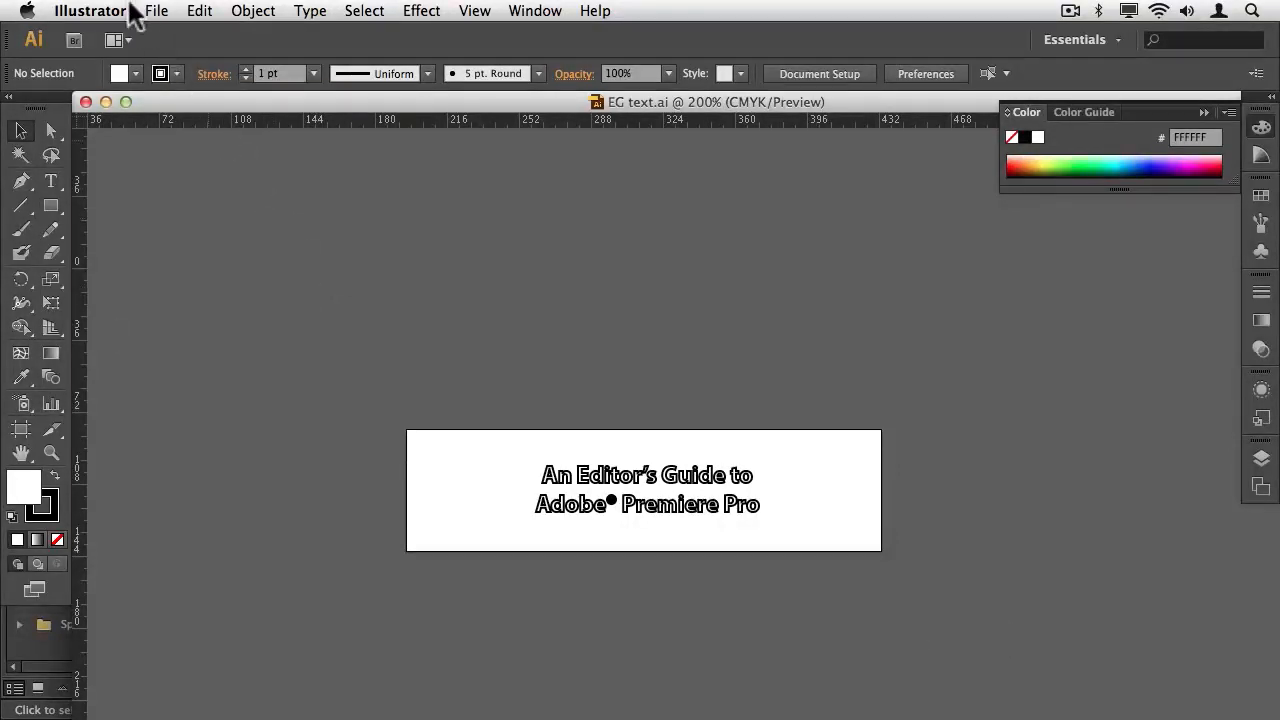
left_click(157, 10)
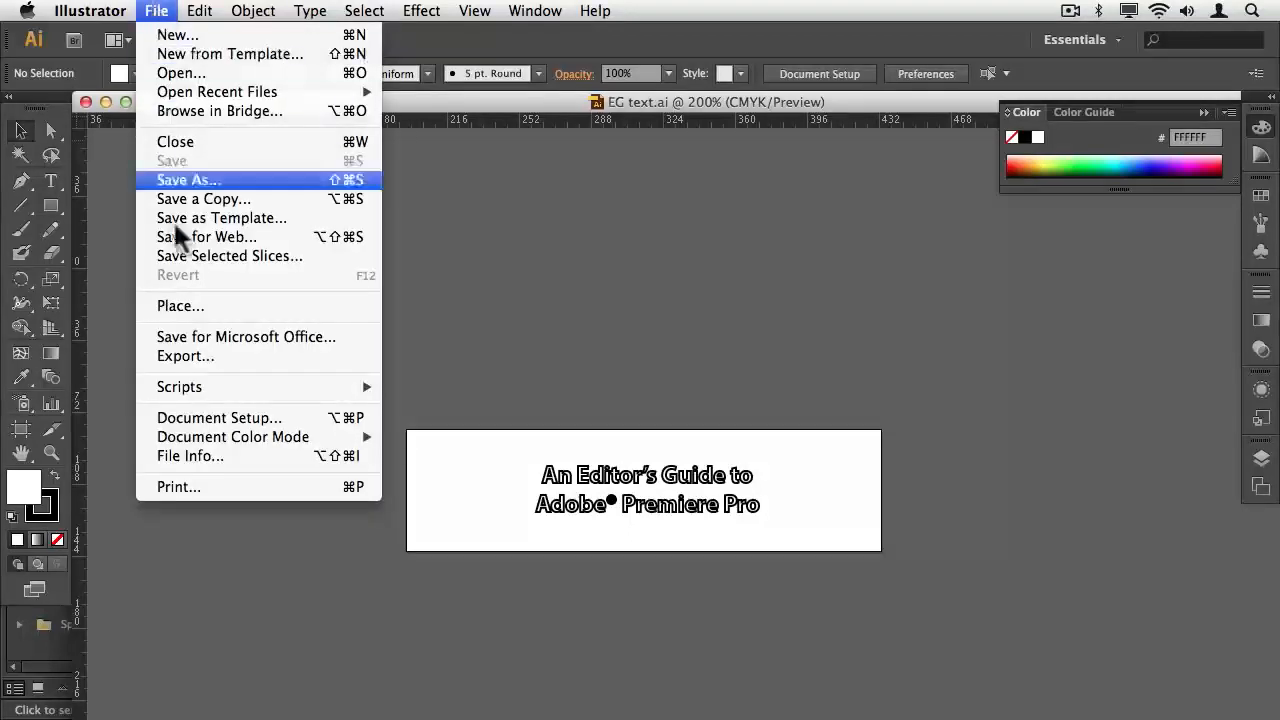
mouse_move(233, 437)
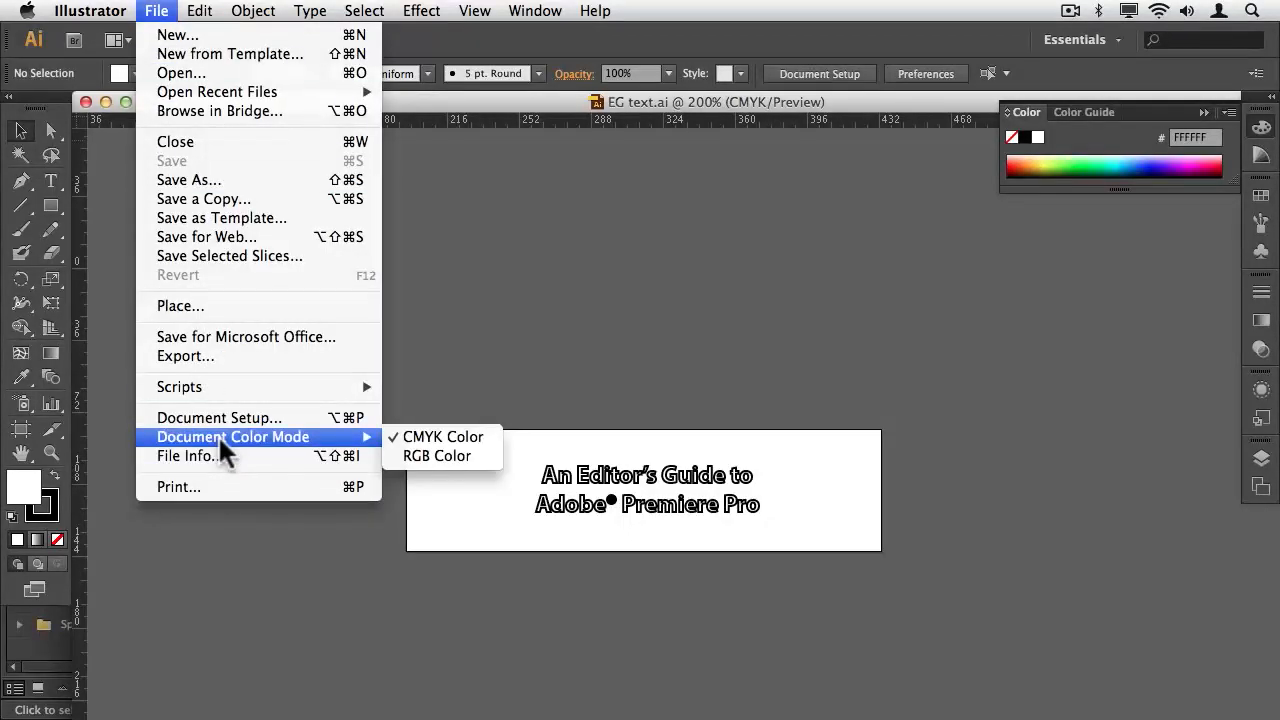
left_click(466, 291)
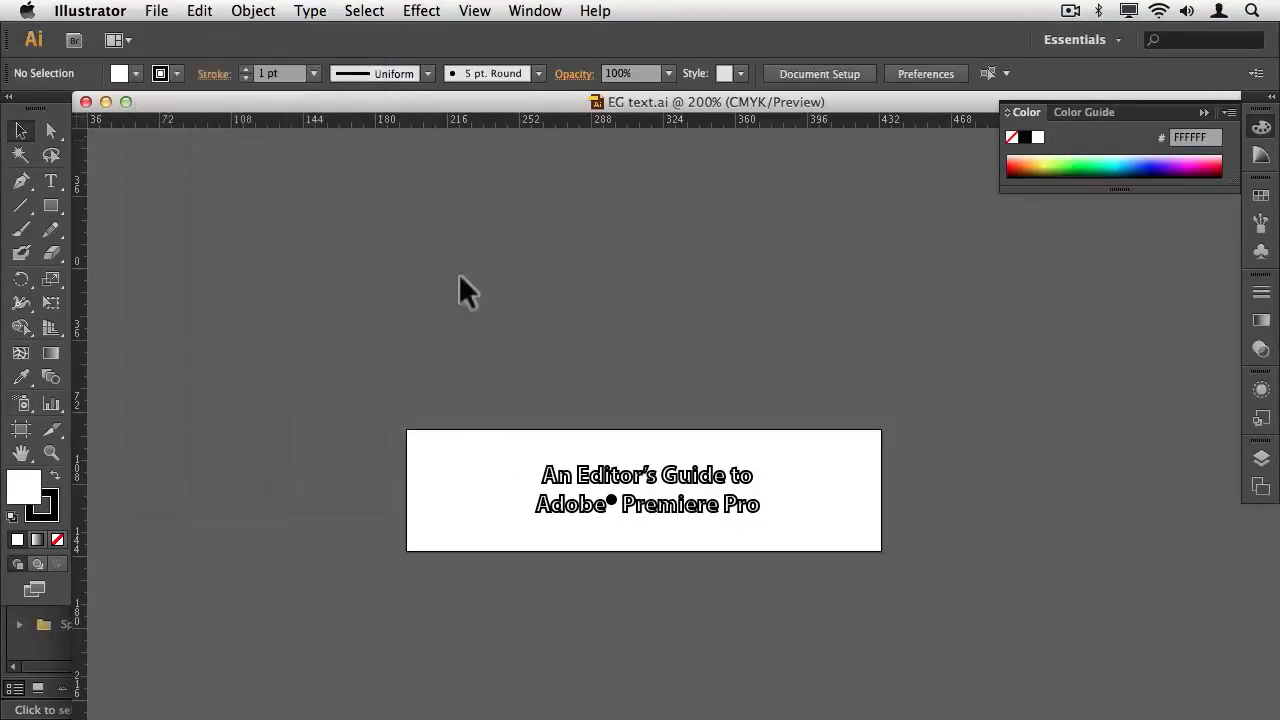
mouse_move(52, 302)
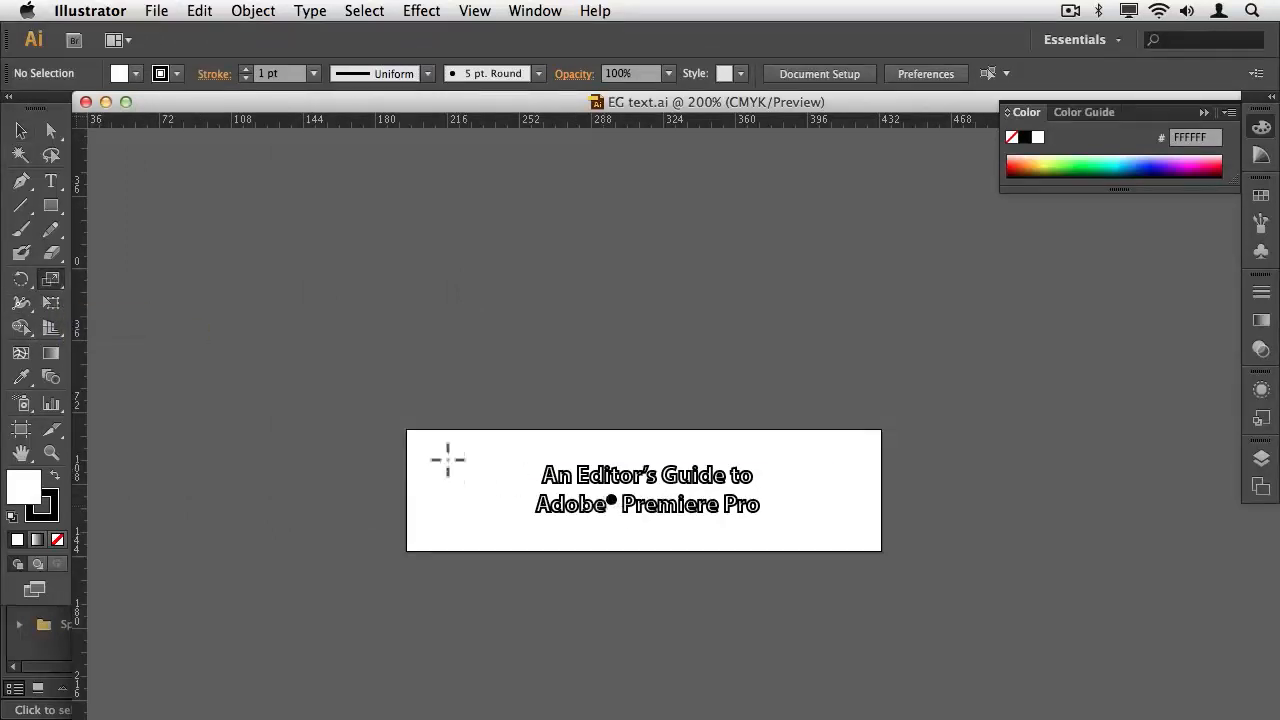
left_click(648, 490)
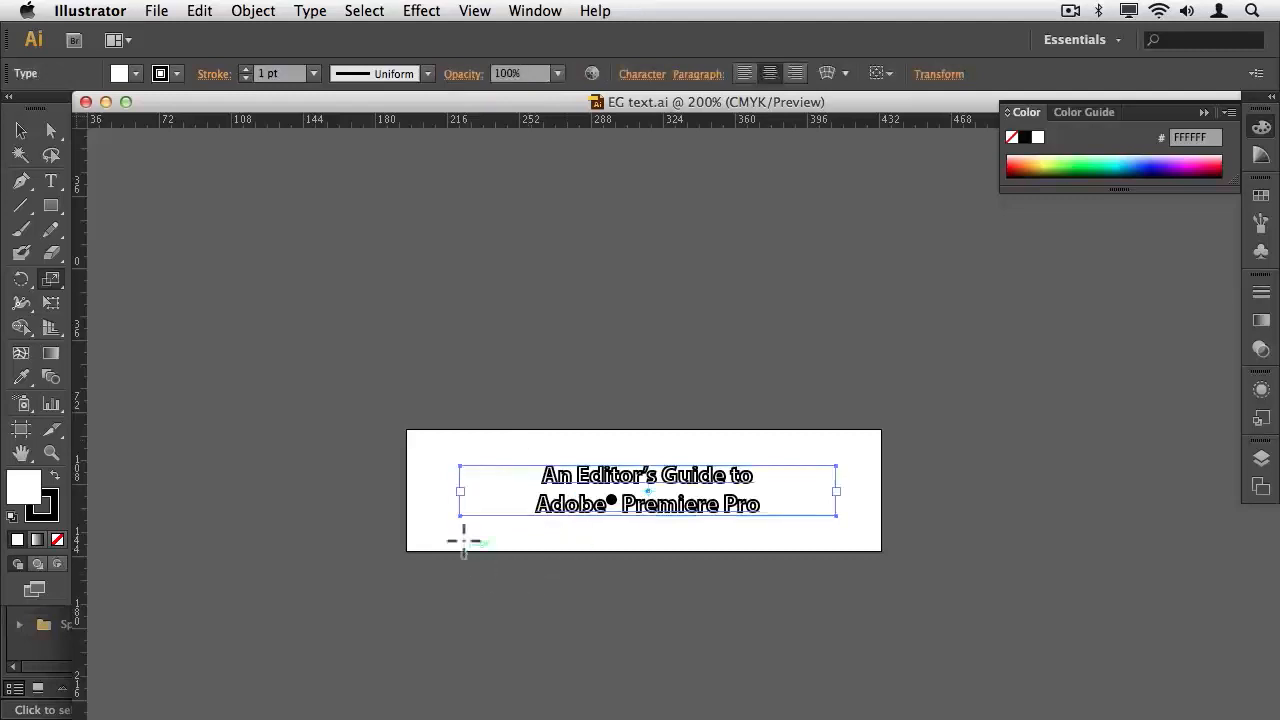
mouse_move(460, 517)
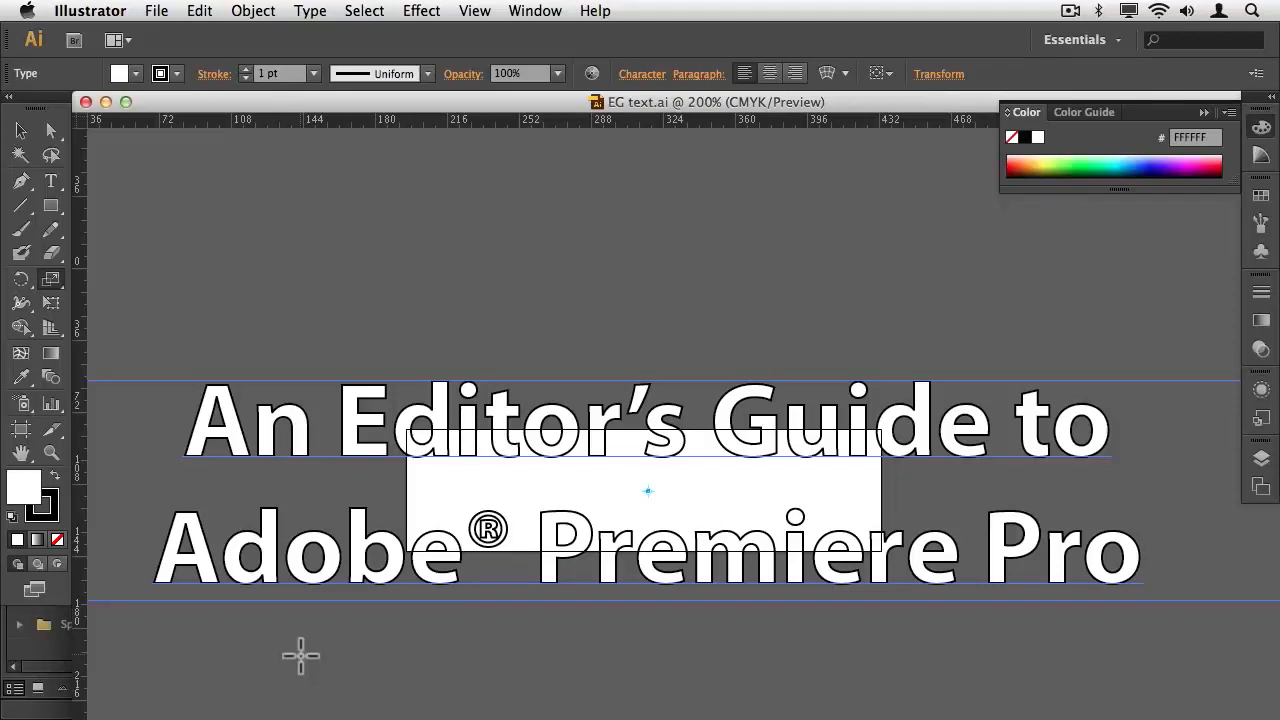
mouse_move(177, 13)
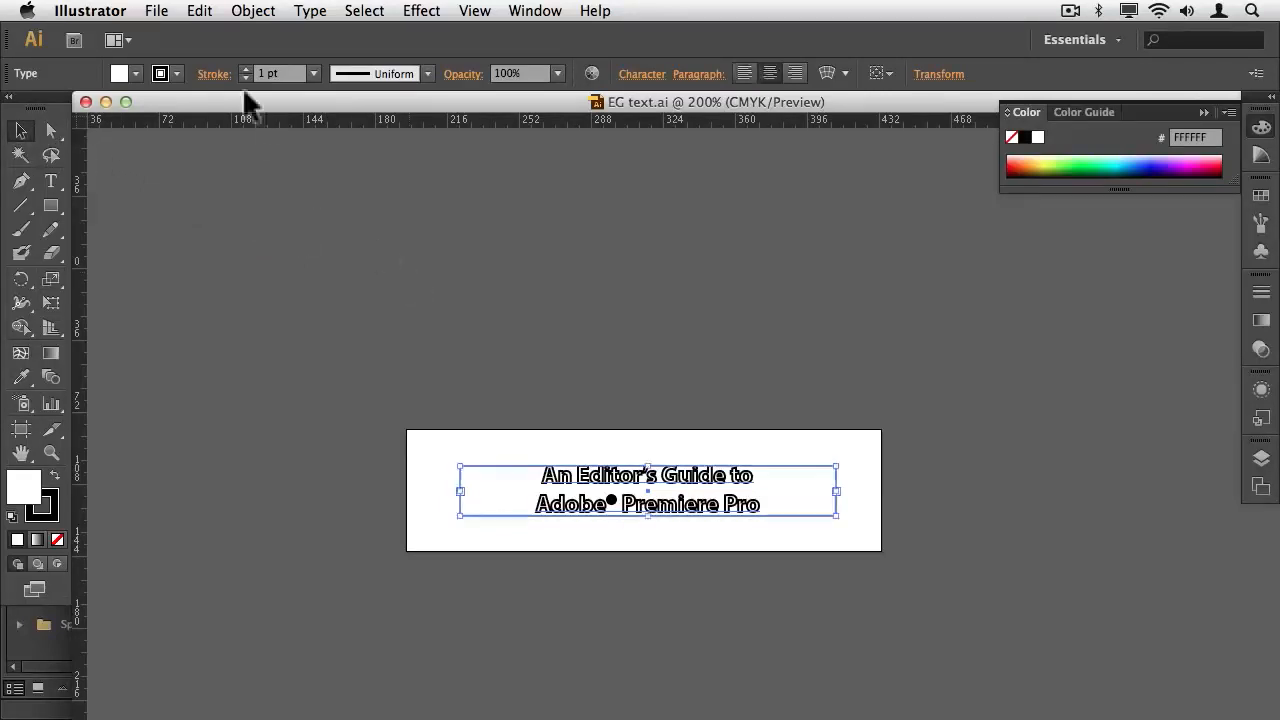
left_click(197, 11)
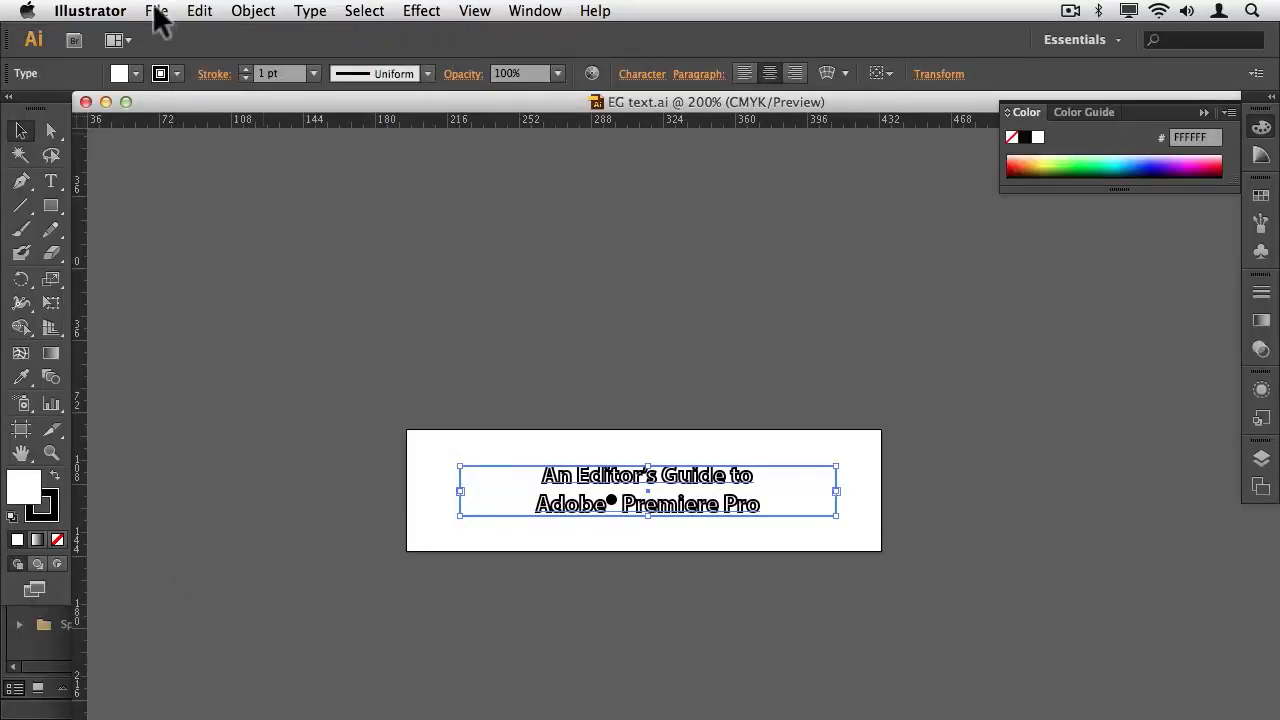
Create a new Illustrator document with the Video and Film HDV/HDTV 720 profile in RGB.
left_click(160, 11)
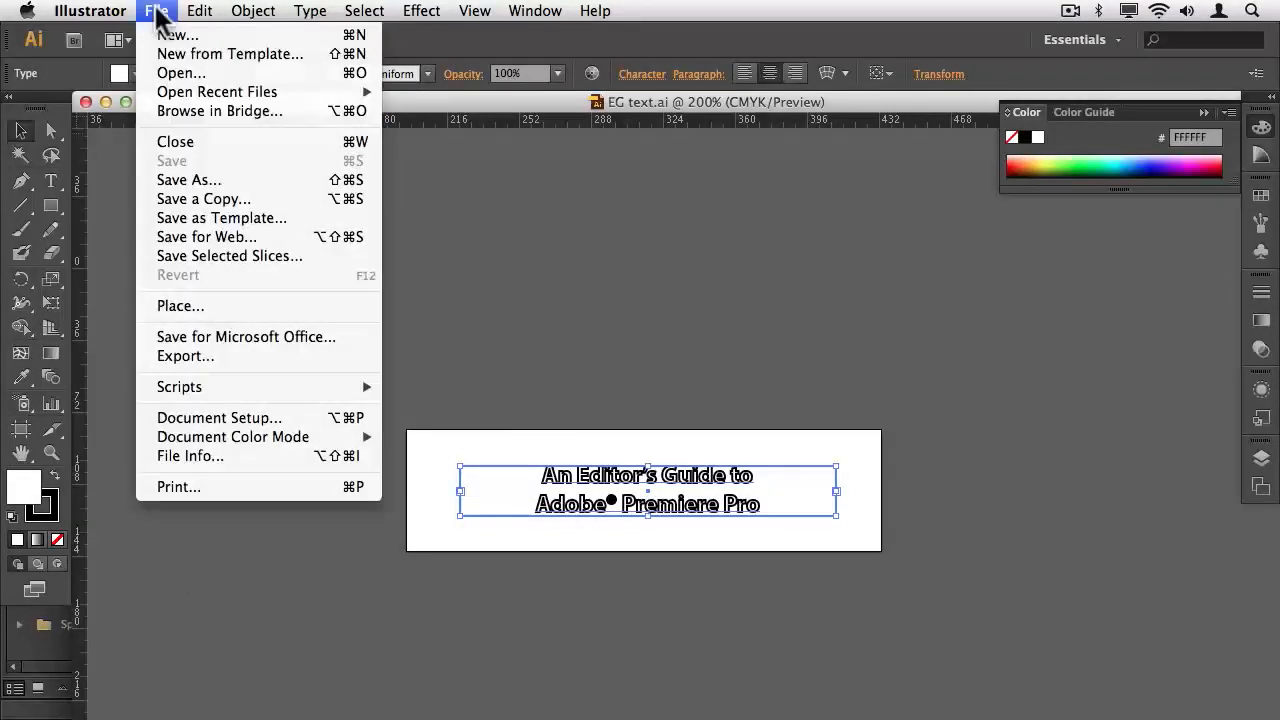
left_click(168, 28)
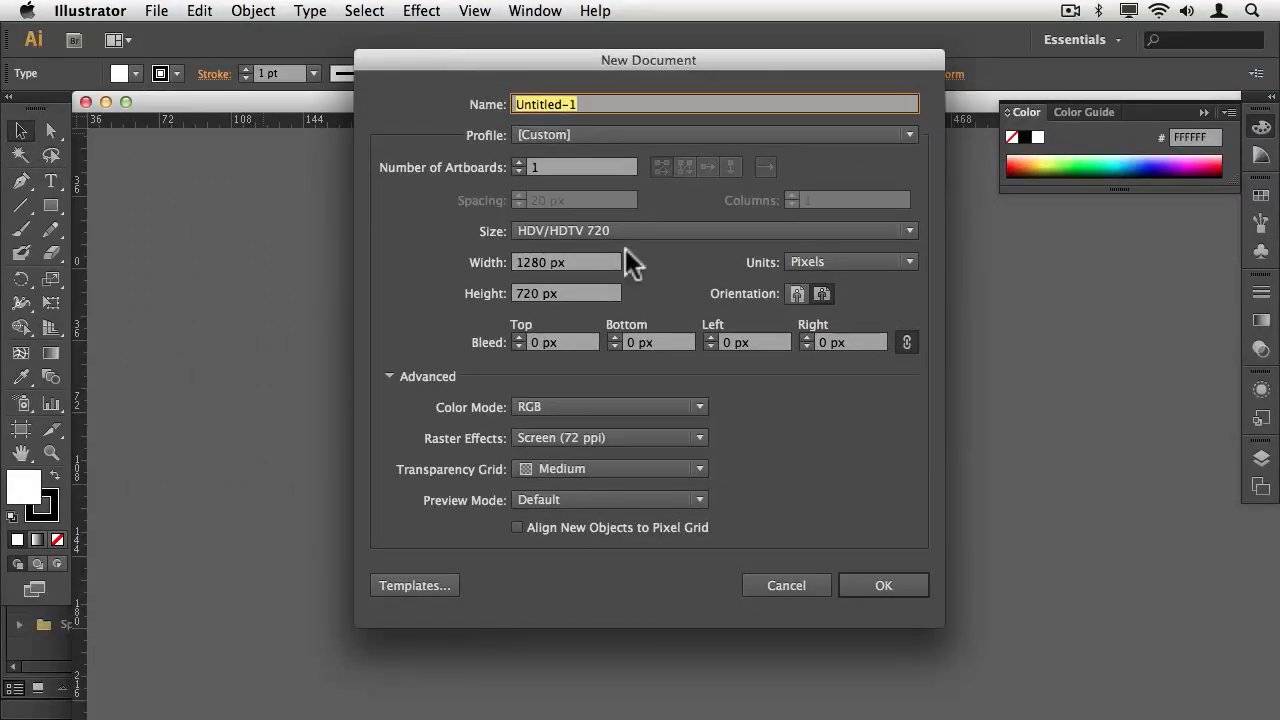
mouse_move(595, 155)
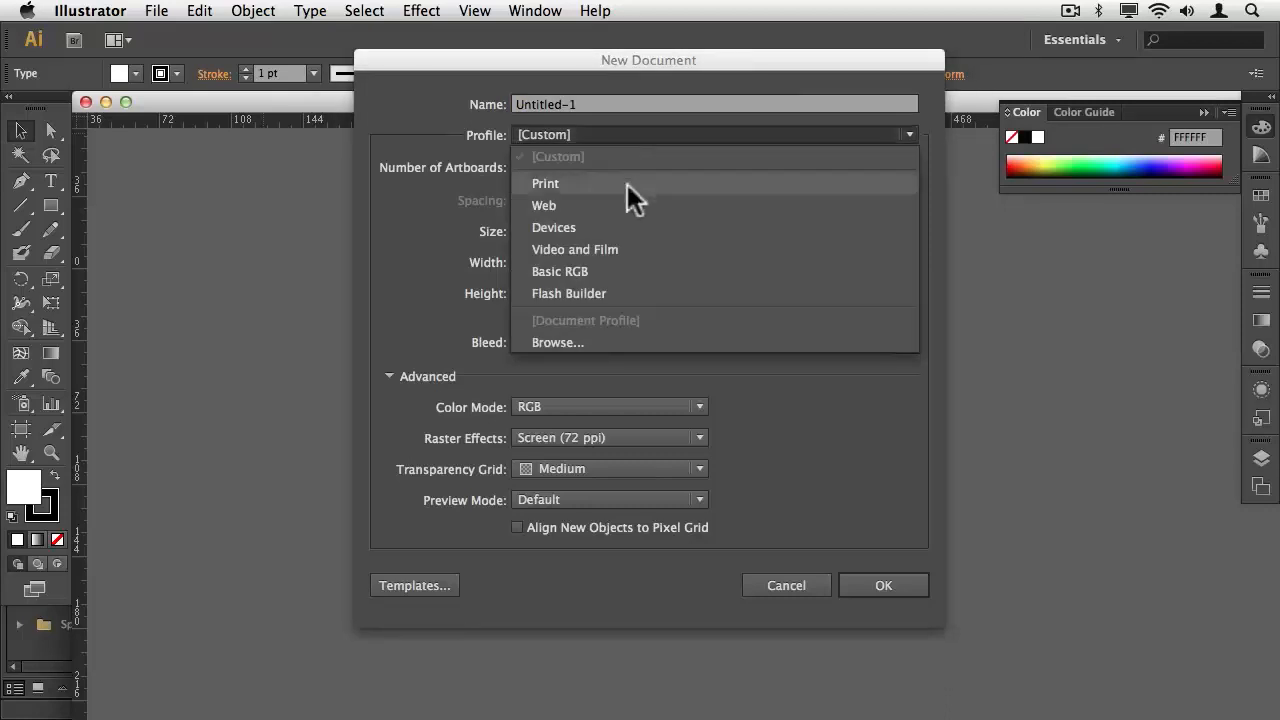
left_click(545, 183)
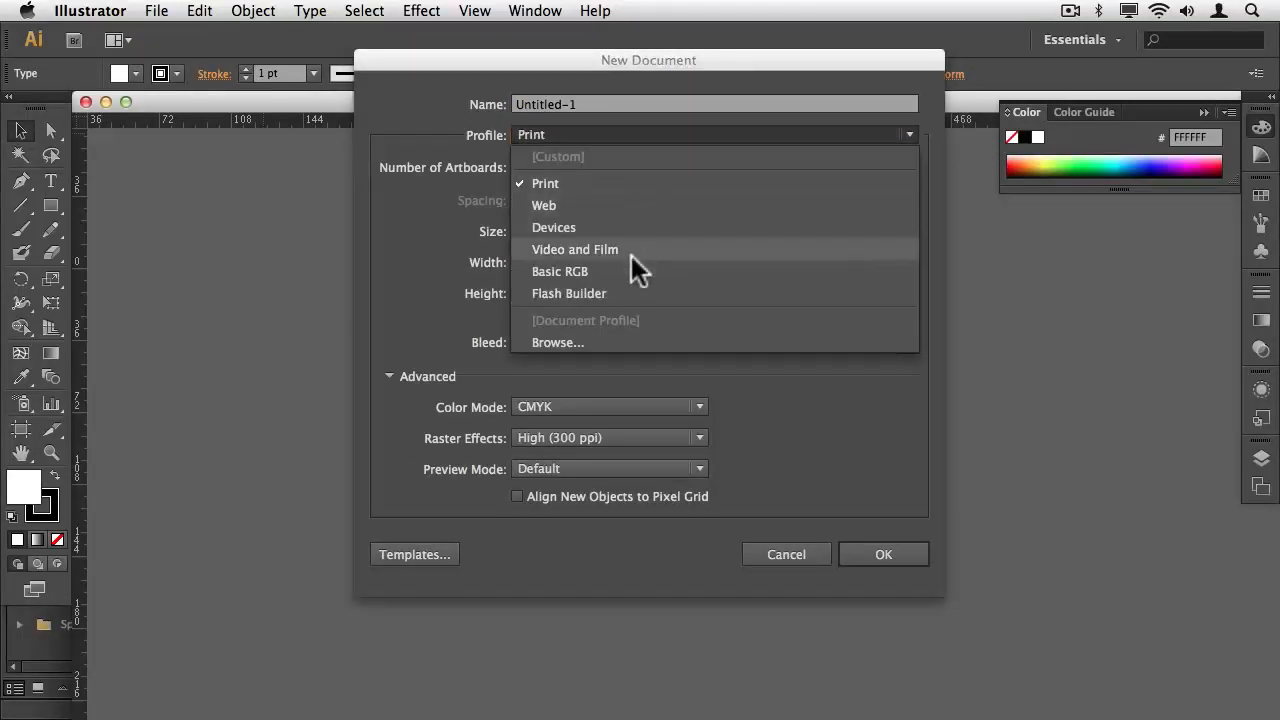
left_click(574, 249)
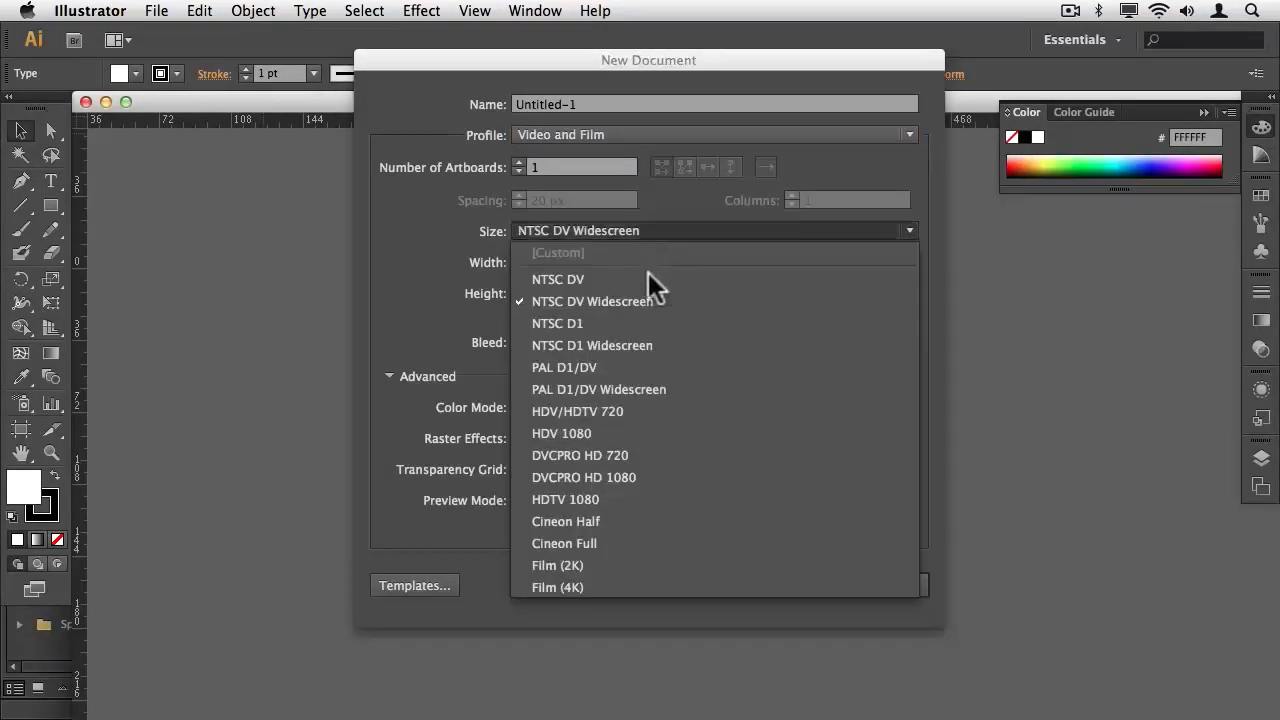
mouse_move(645, 421)
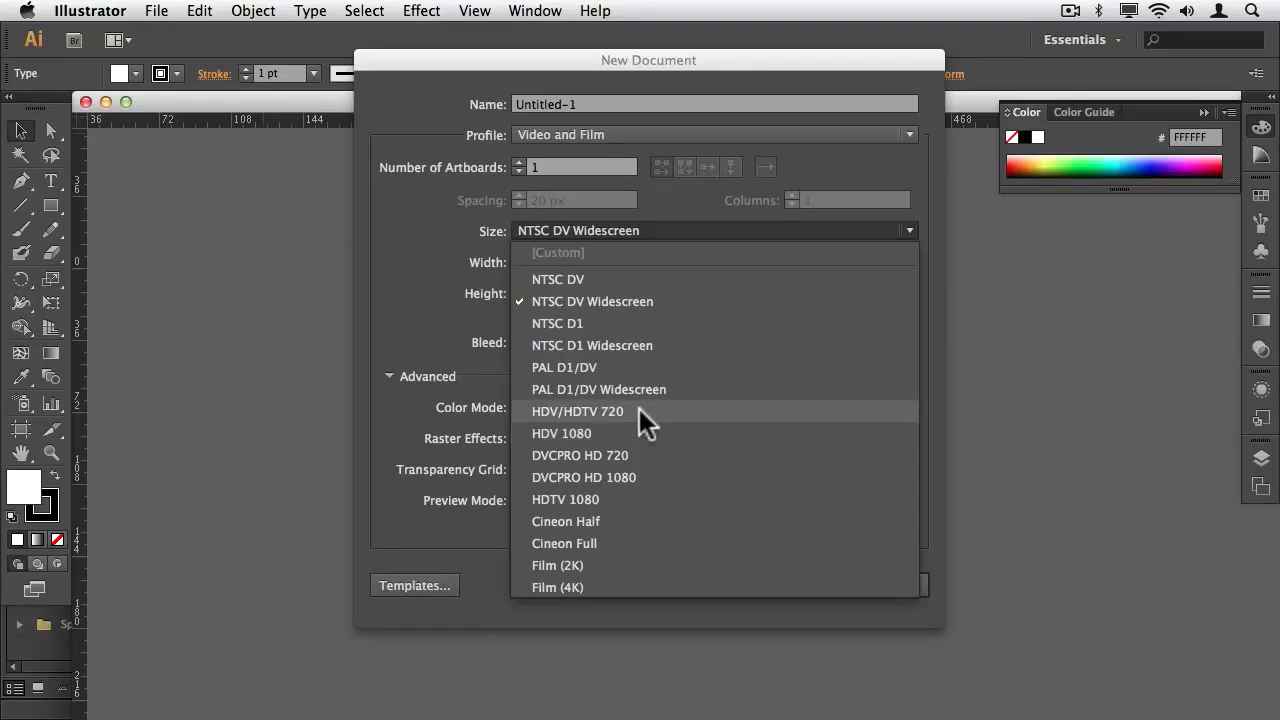
left_click(577, 411)
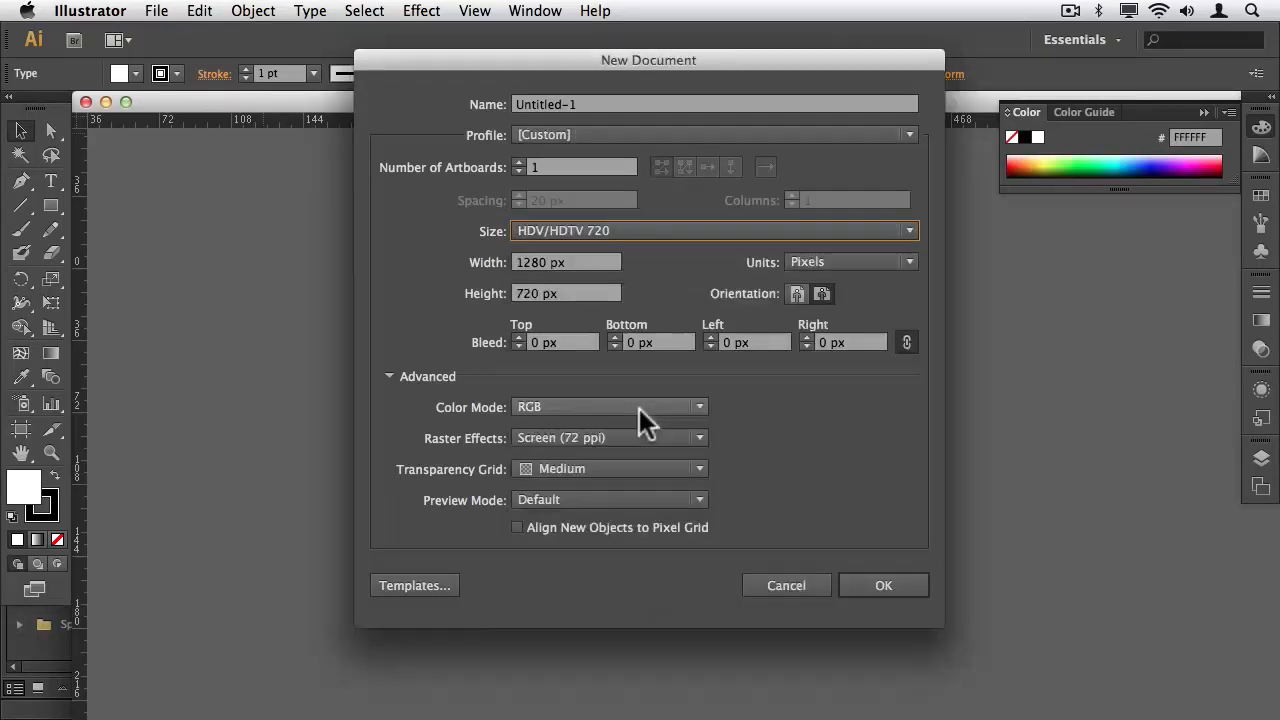
mouse_move(645, 425)
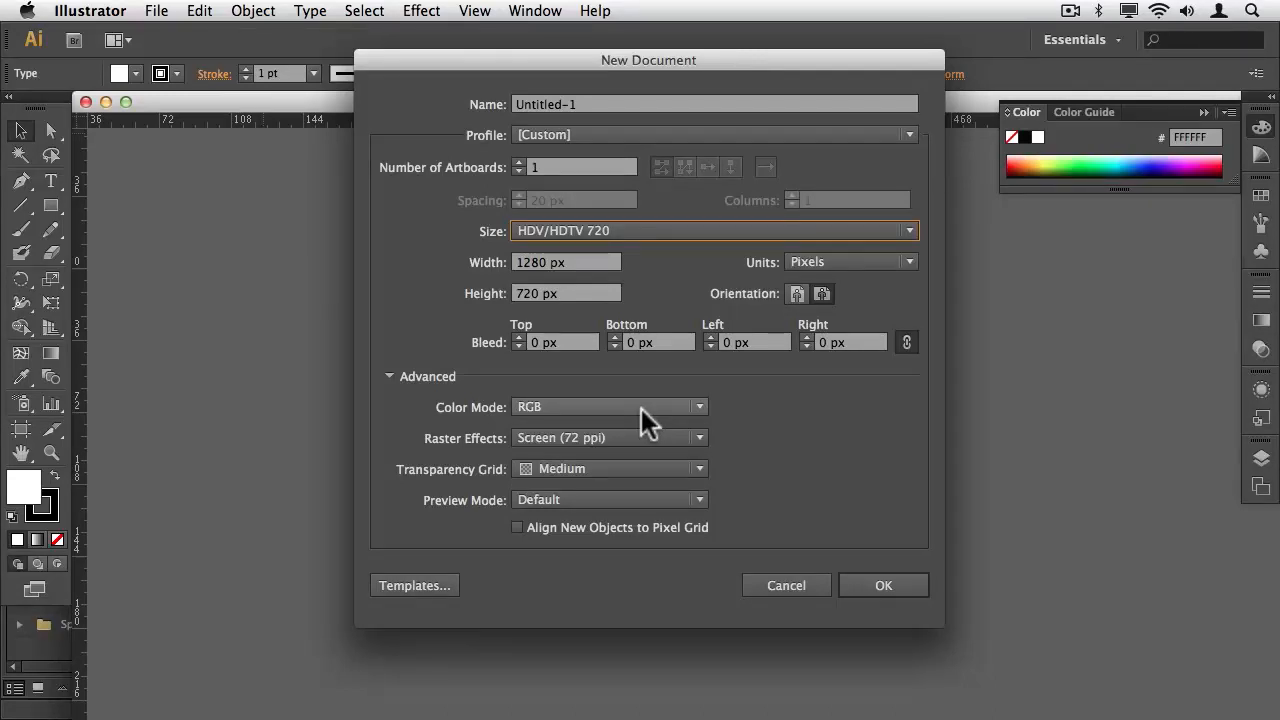
left_click(609, 407)
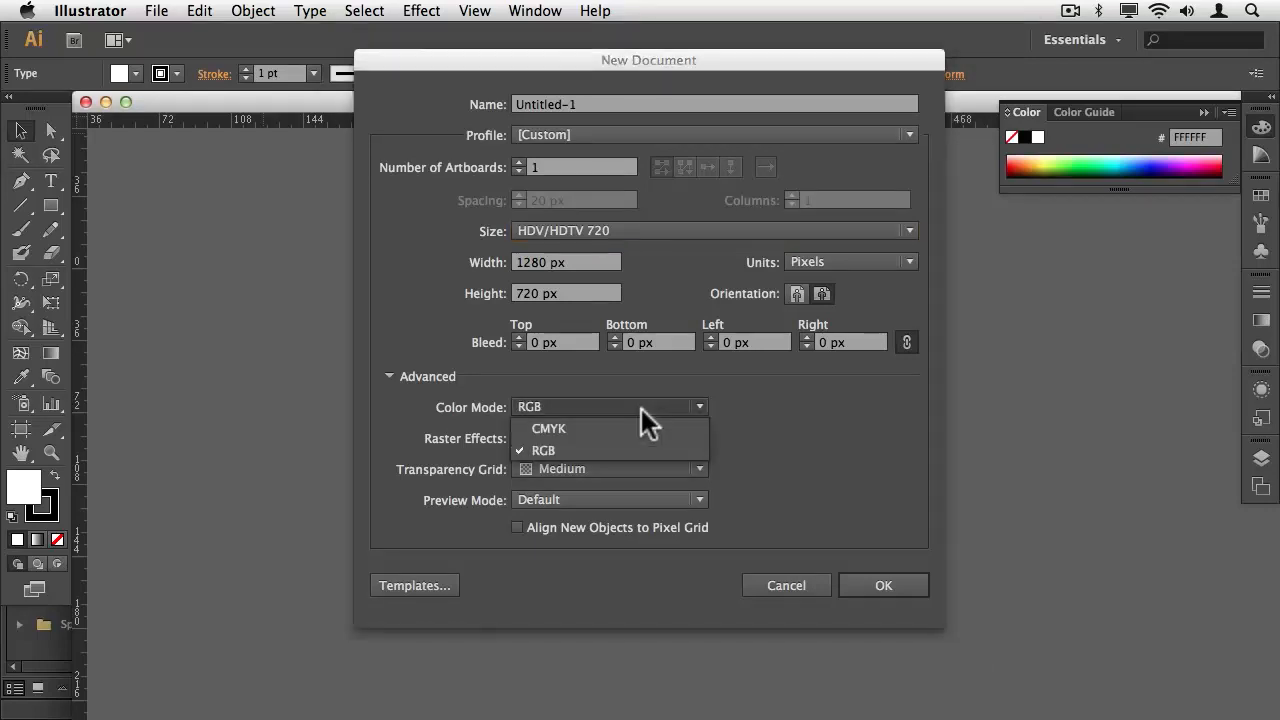
left_click(541, 450)
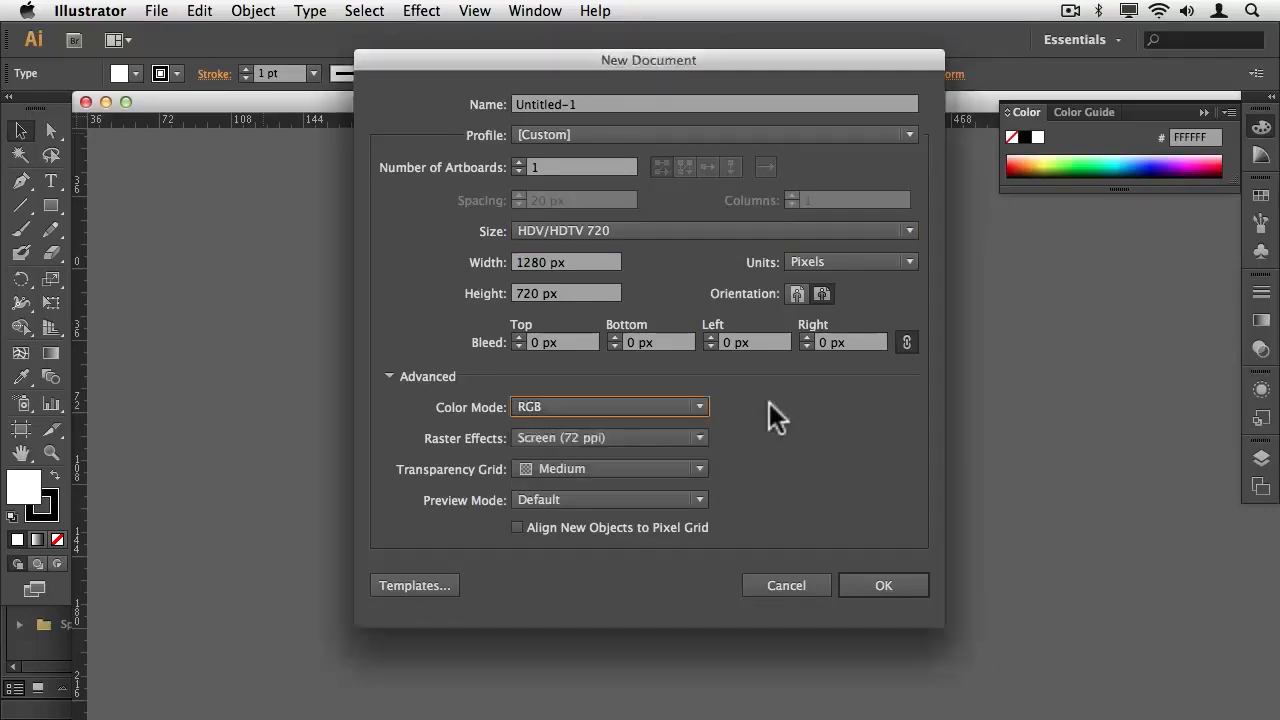
left_click(884, 585)
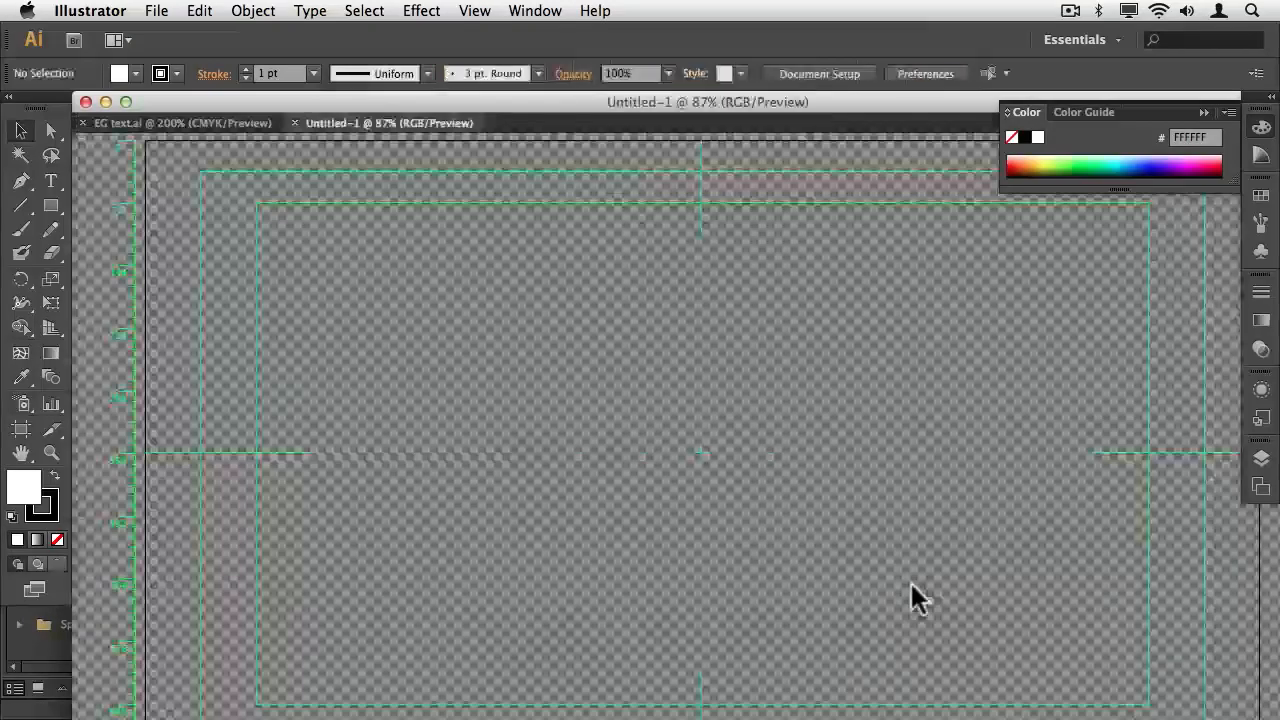
mouse_move(145, 109)
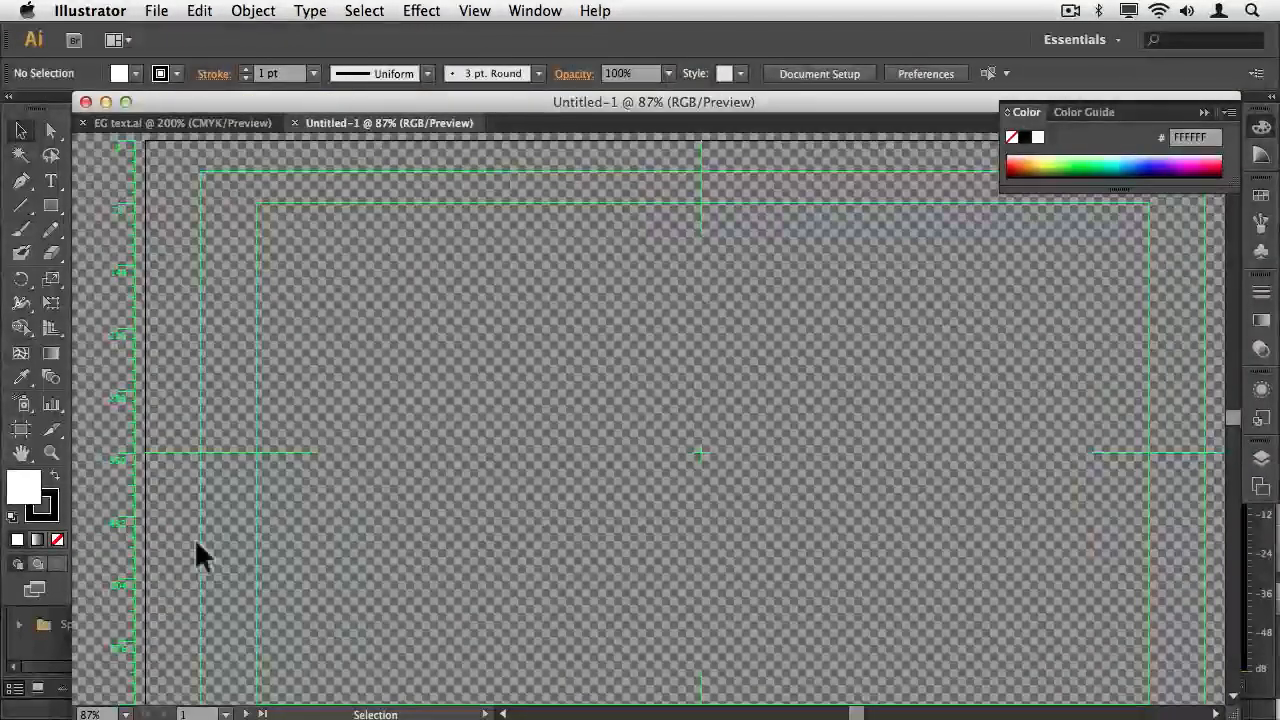
Paste the copied title text in front in the new document.
left_click(95, 715)
type("78")
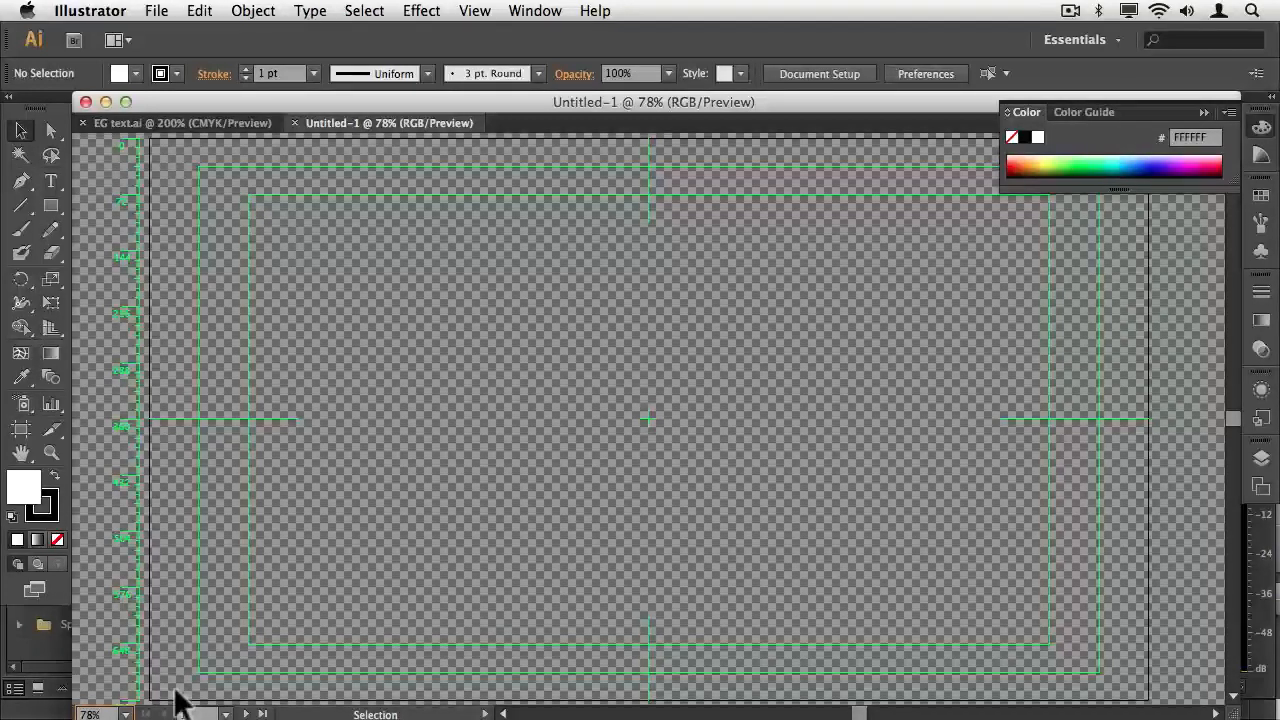
mouse_move(63, 198)
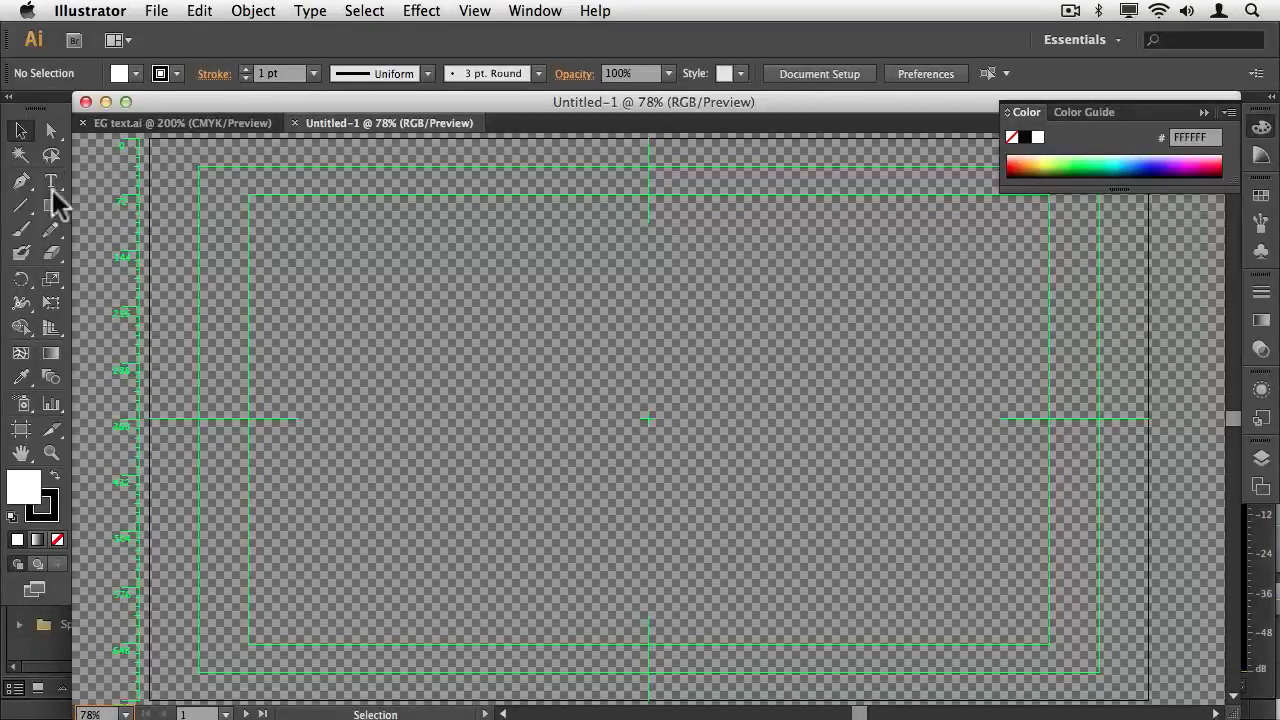
left_click(198, 11)
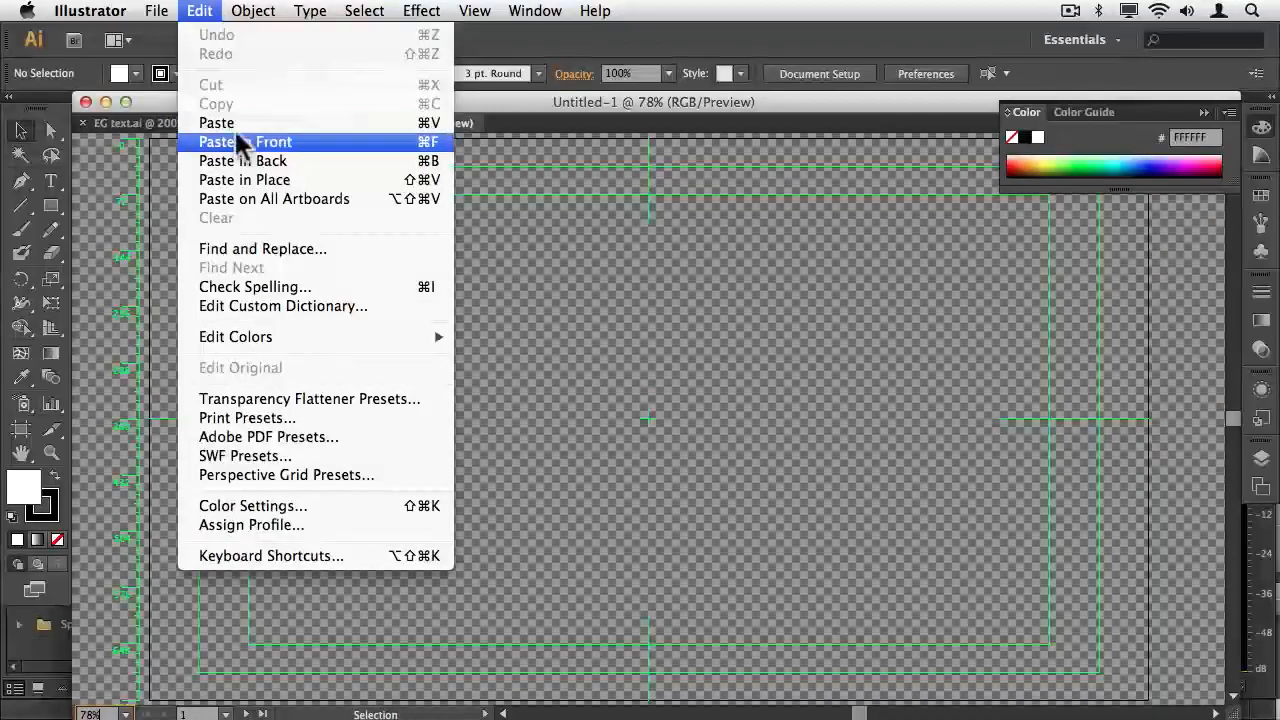
left_click(246, 141)
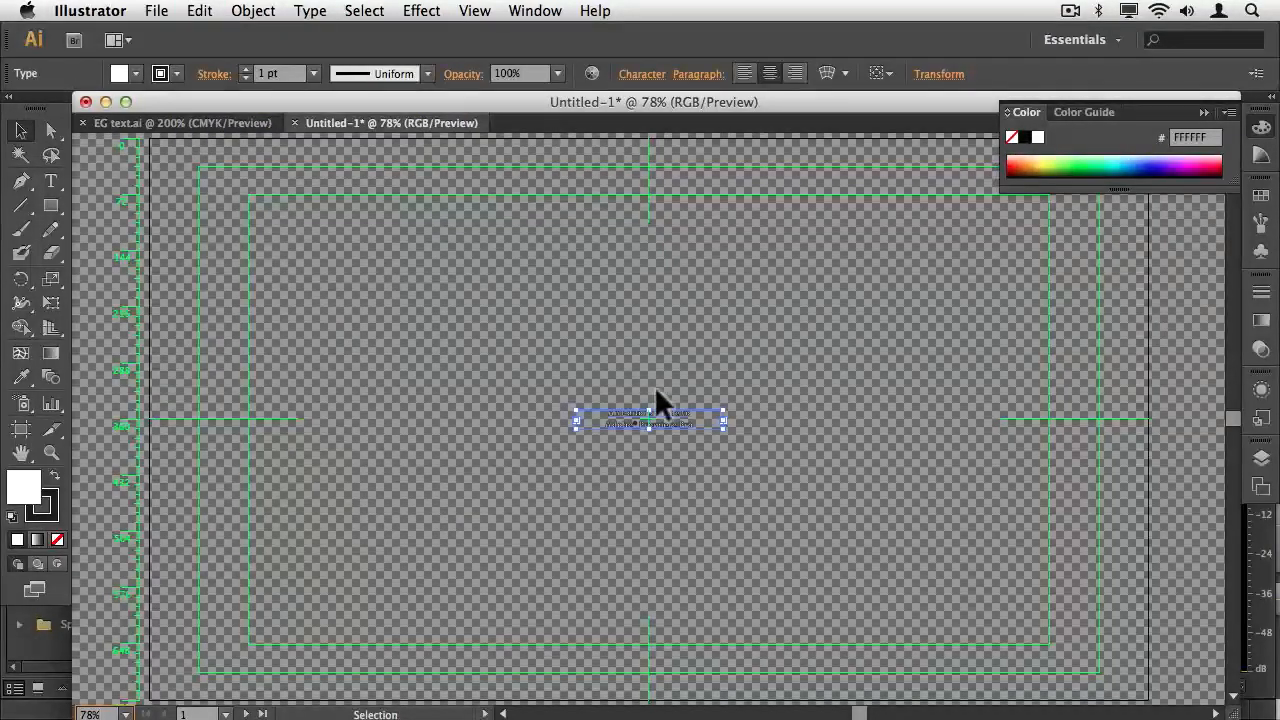
Select the pasted title with the Type tool and enlarge its font size to fill the frame.
left_click(50, 179)
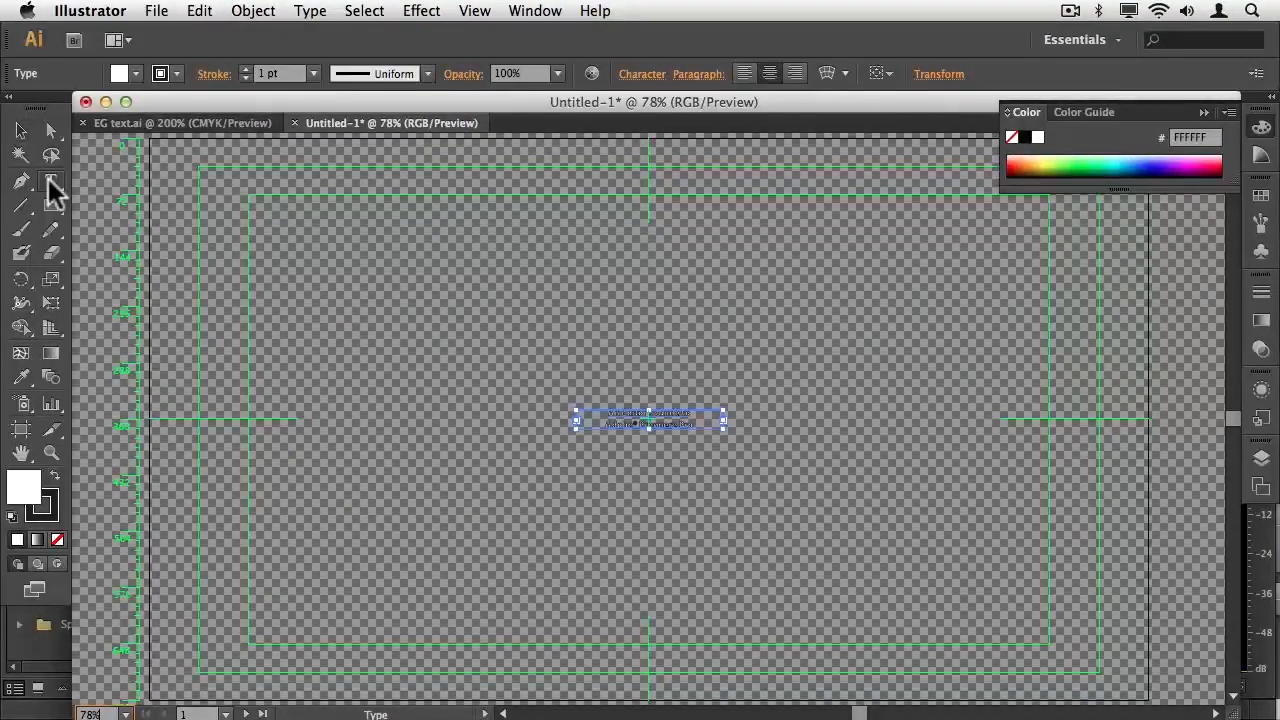
left_click(51, 181)
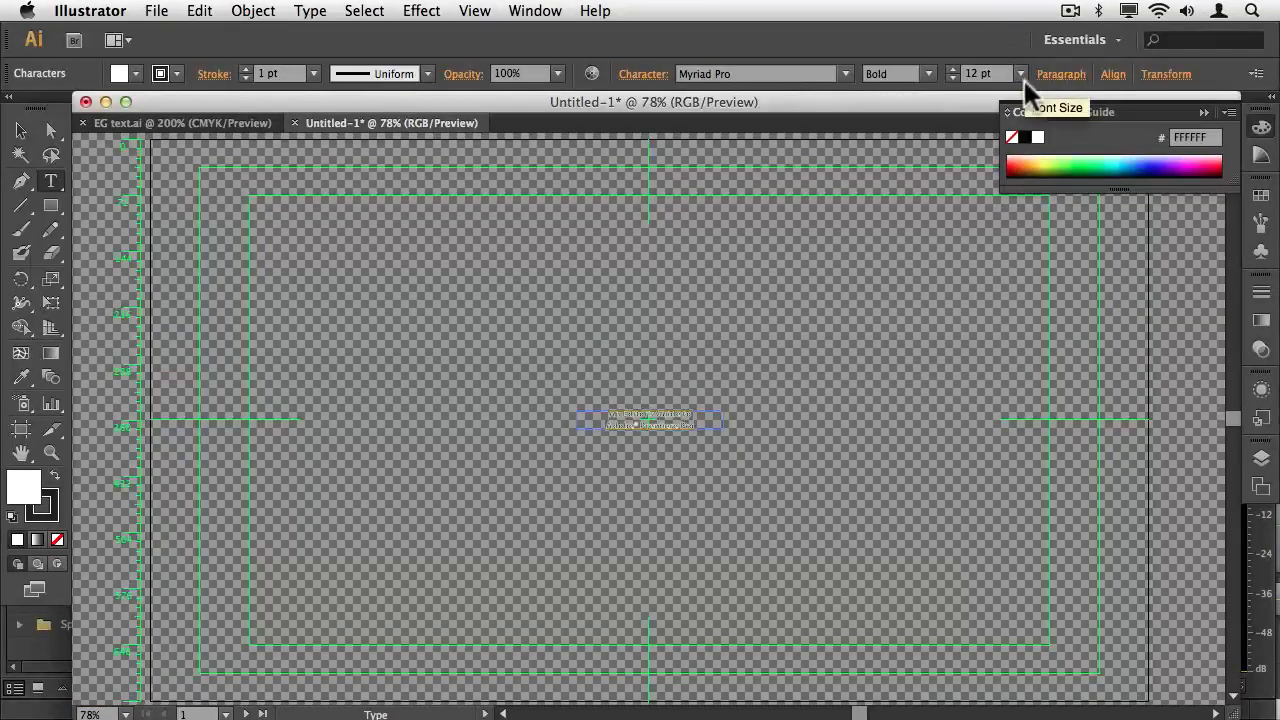
left_click(1020, 73)
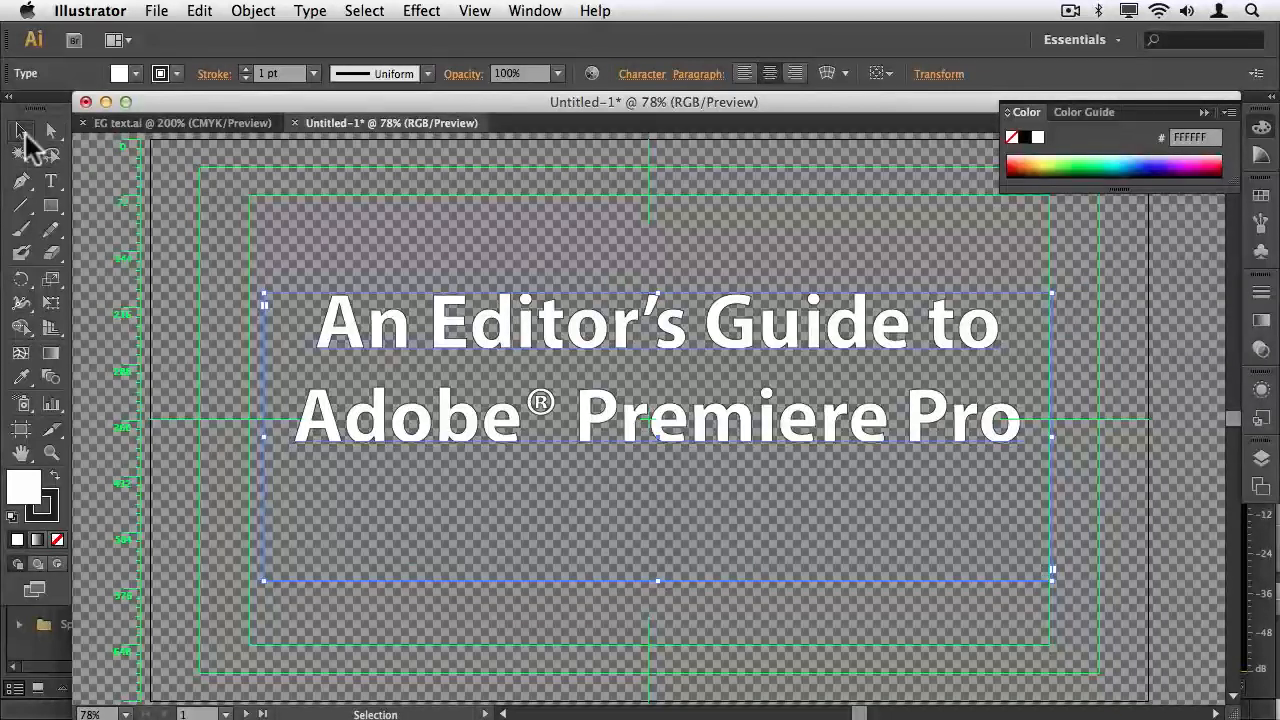
left_click(156, 11)
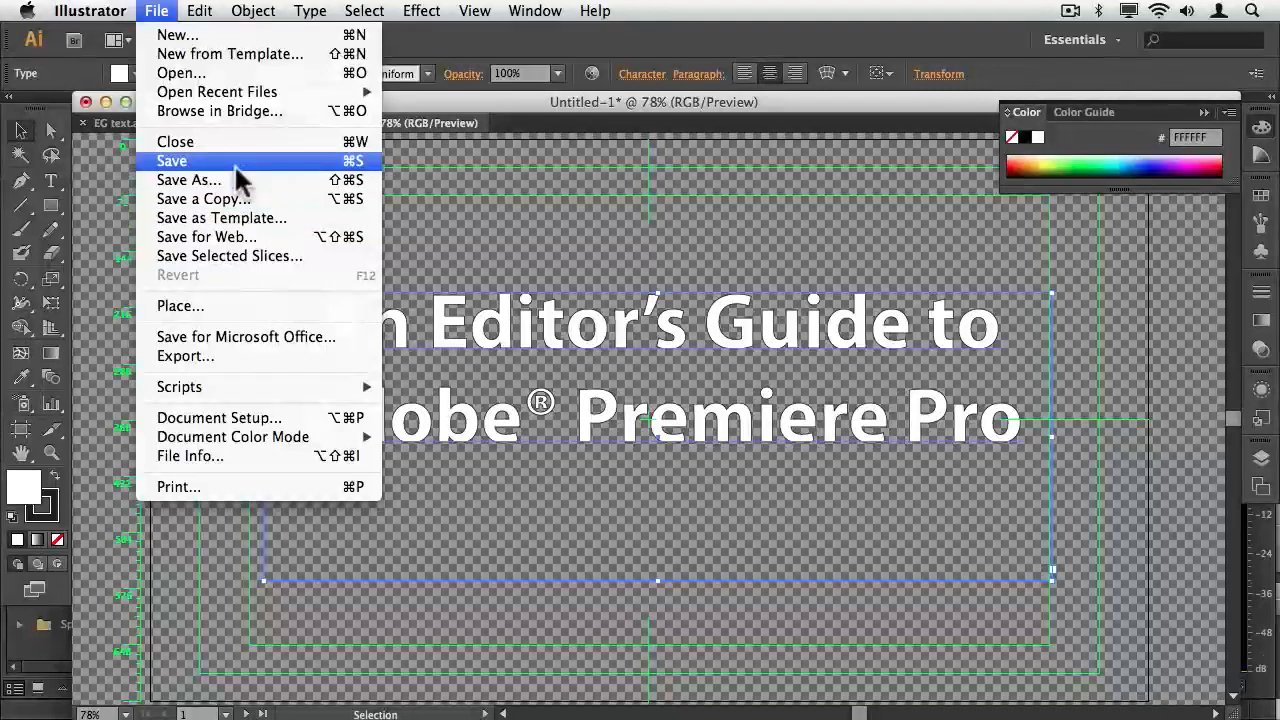
Save the title as 'Title V2.ai' on the Desktop with default Illustrator options.
left_click(188, 180)
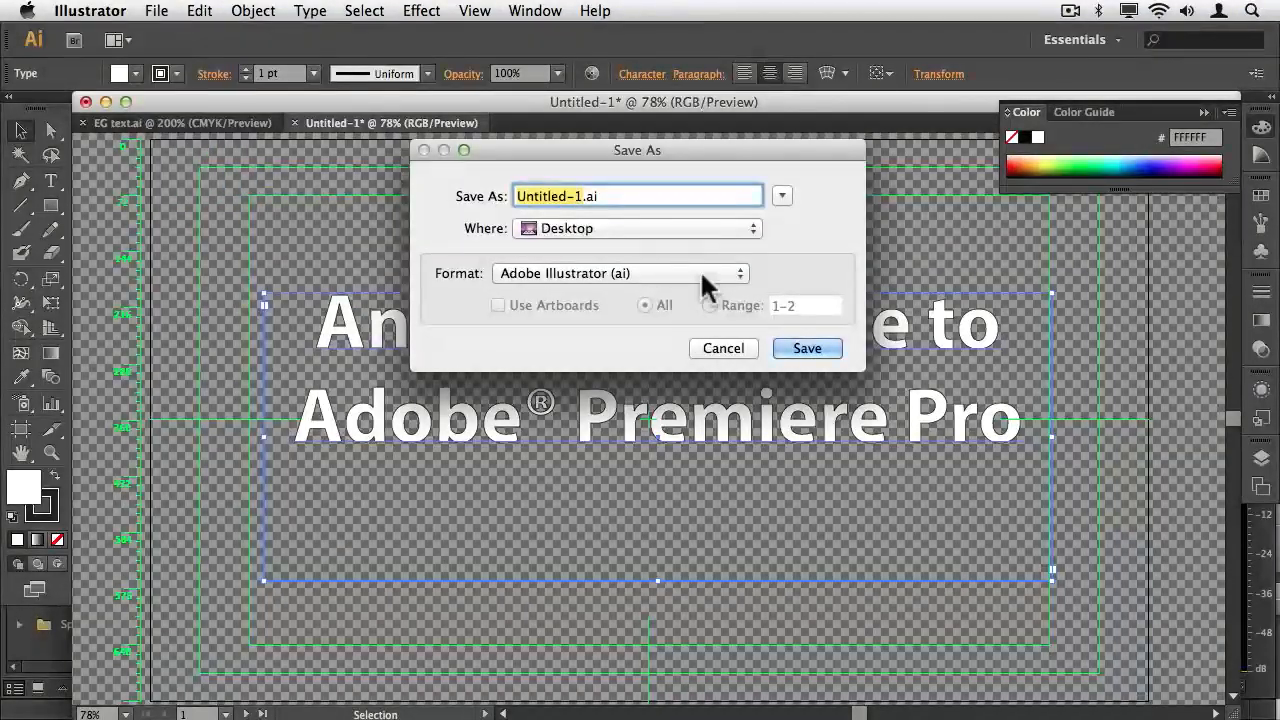
type("Title")
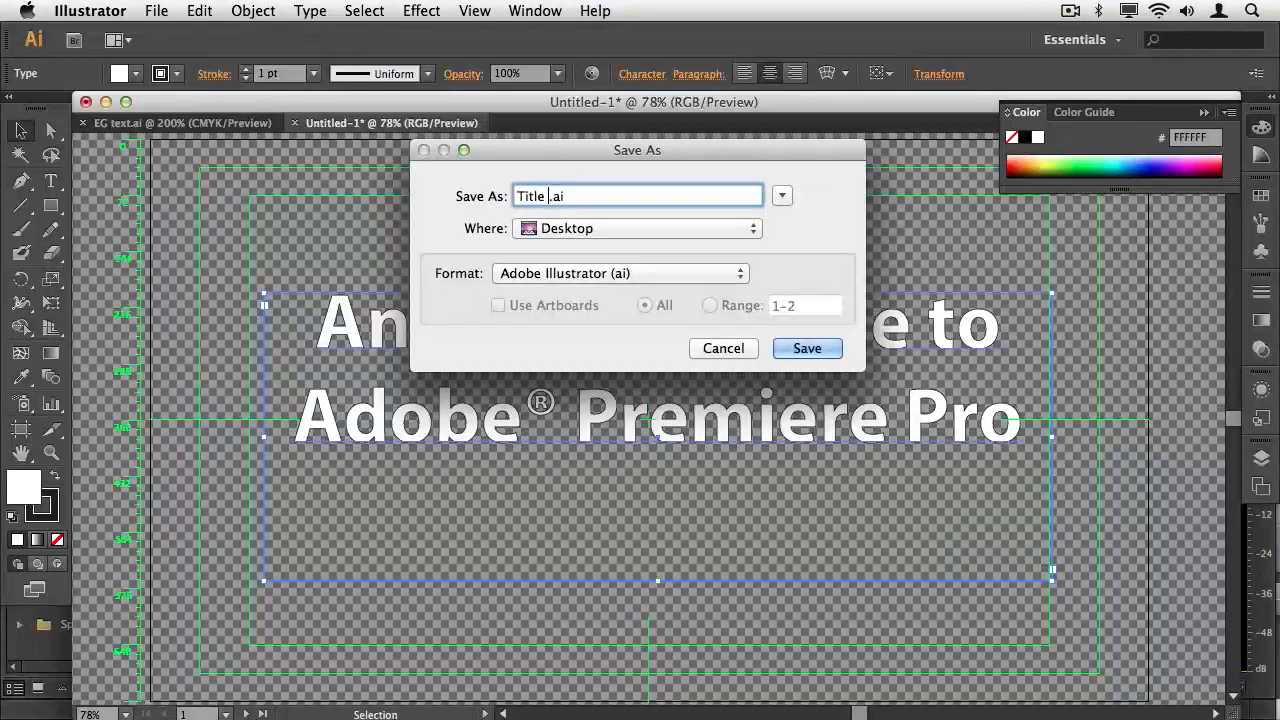
left_click(807, 348)
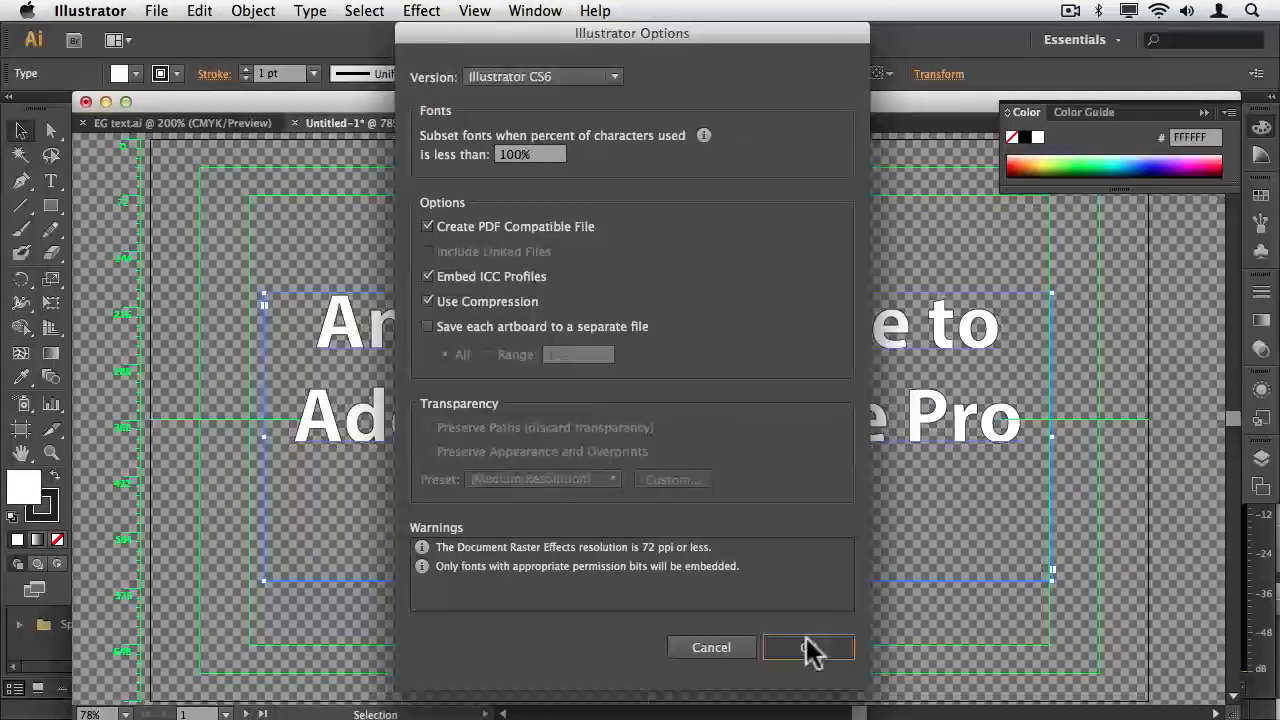
left_click(808, 647)
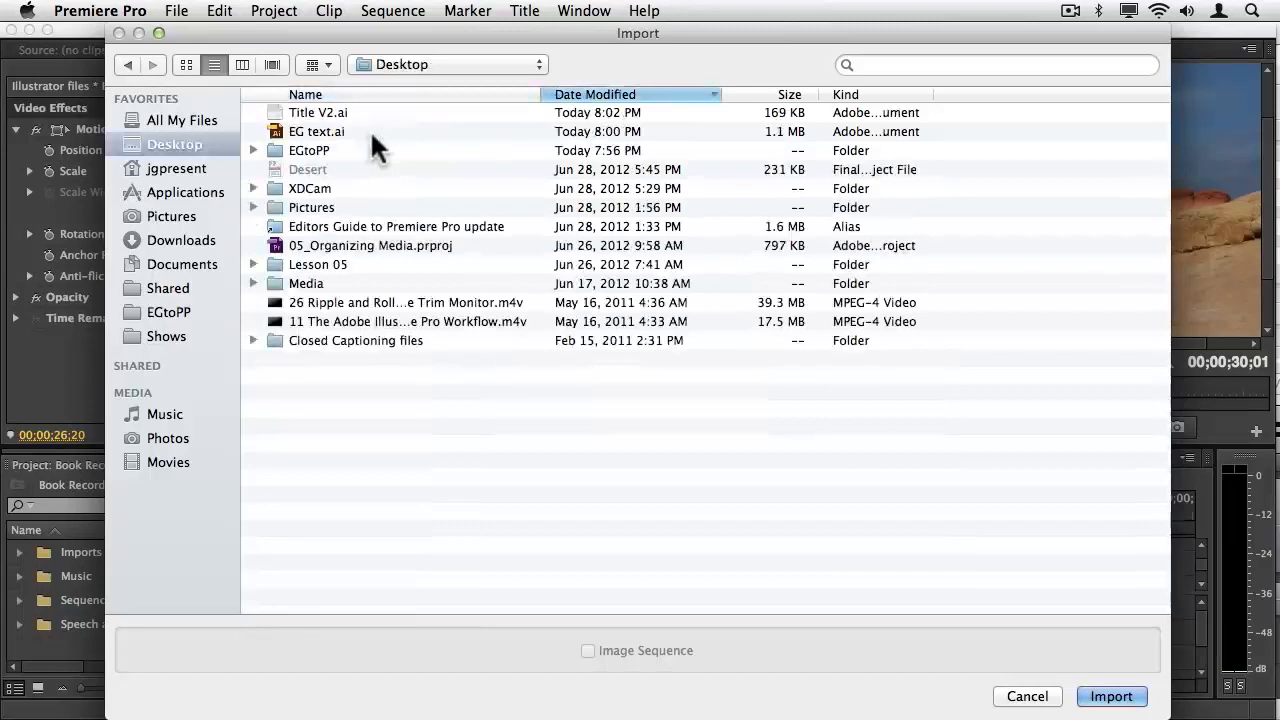
Import Title V2.ai from the Desktop into the project.
left_click(1111, 696)
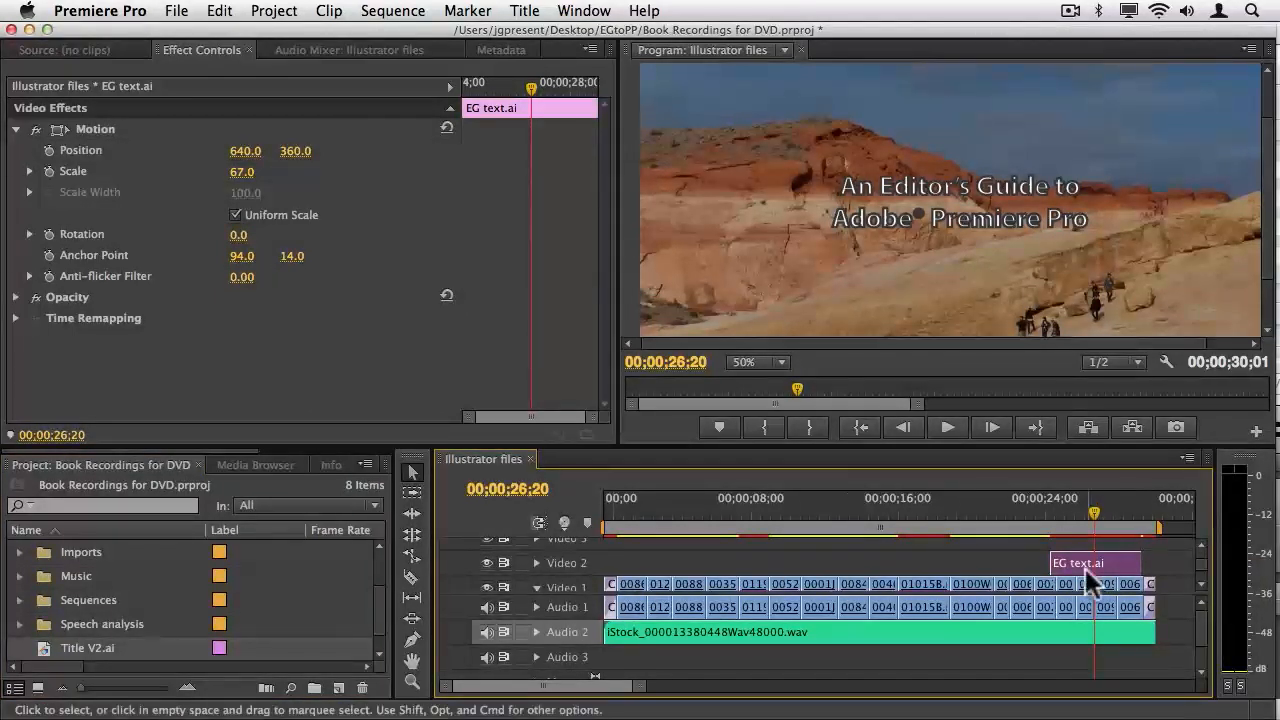
Replace the EG text.ai clip with Title V2.ai from the bin.
right_click(1092, 583)
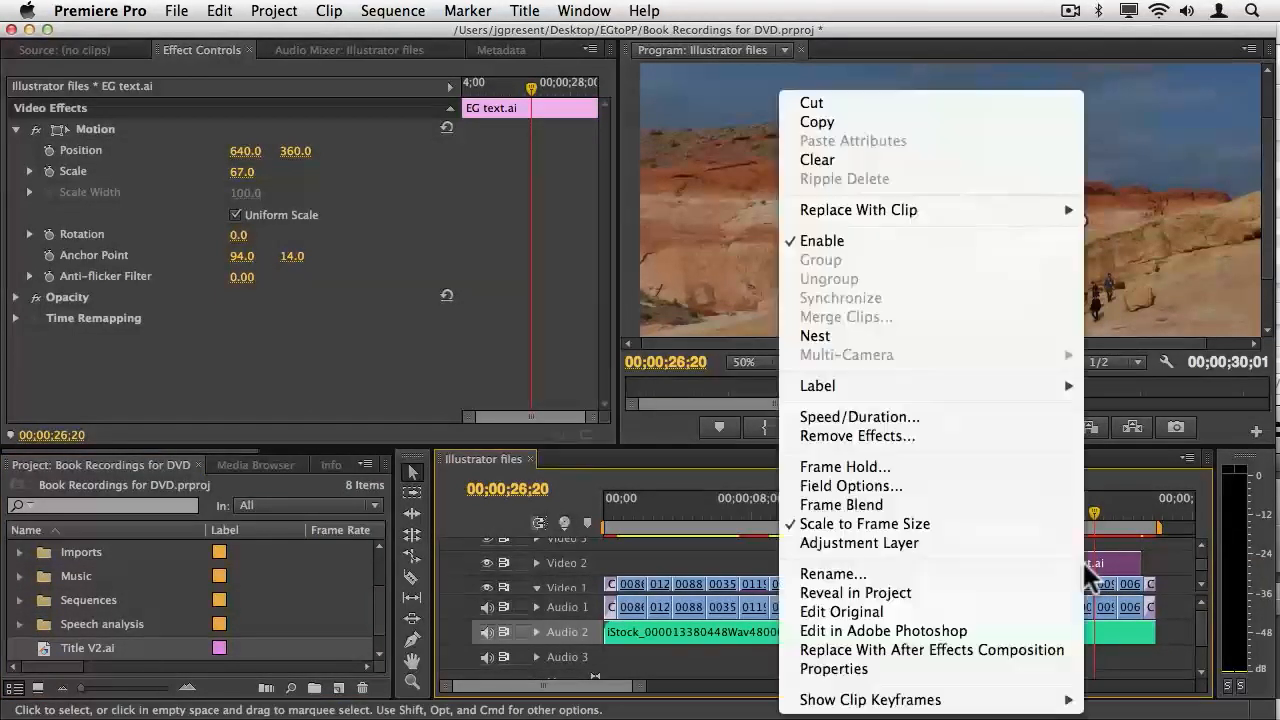
mouse_move(858, 210)
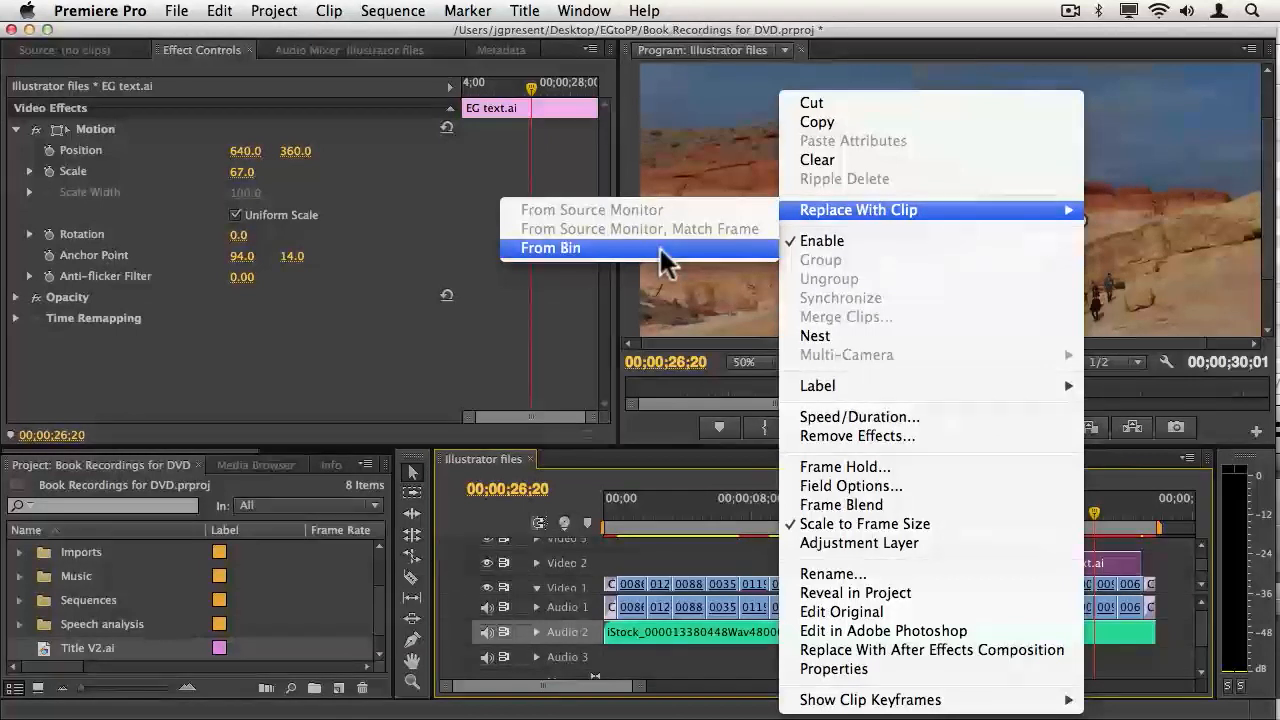
left_click(549, 247)
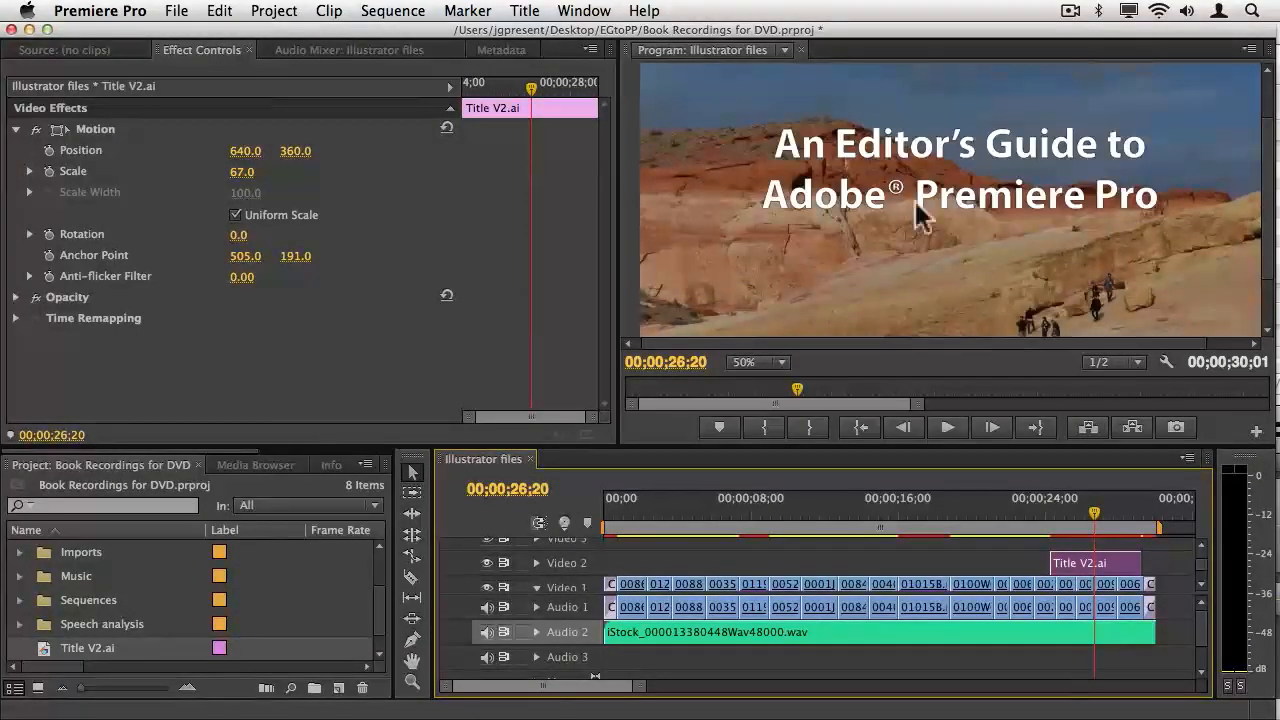